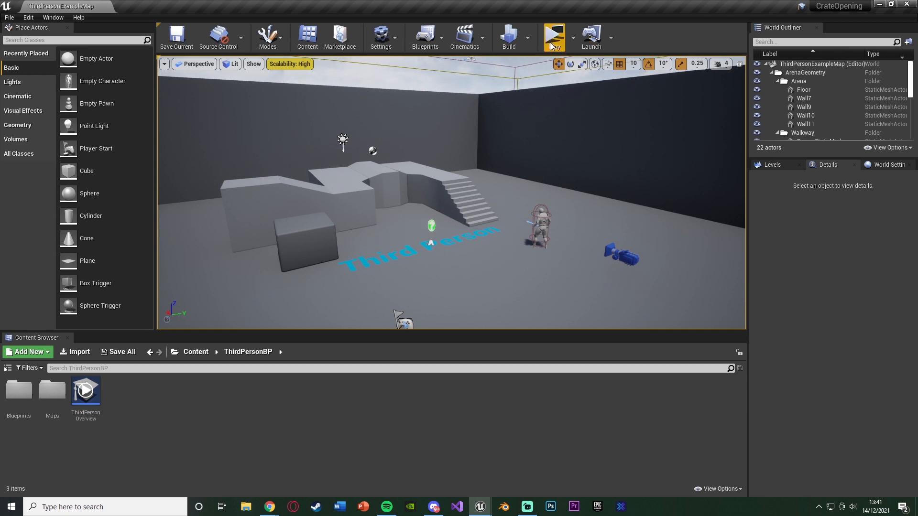
Launch a standalone Play preview of the crate opening screen
click(555, 34)
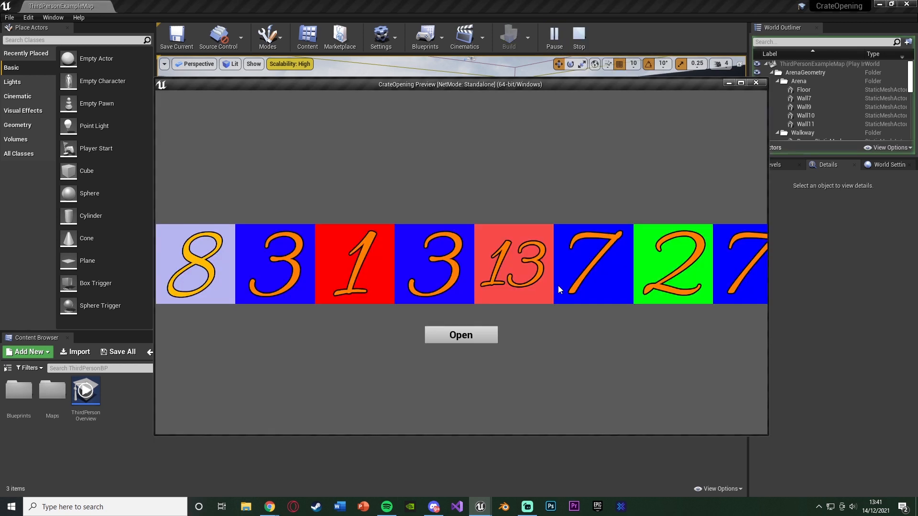
mouse_move(552, 372)
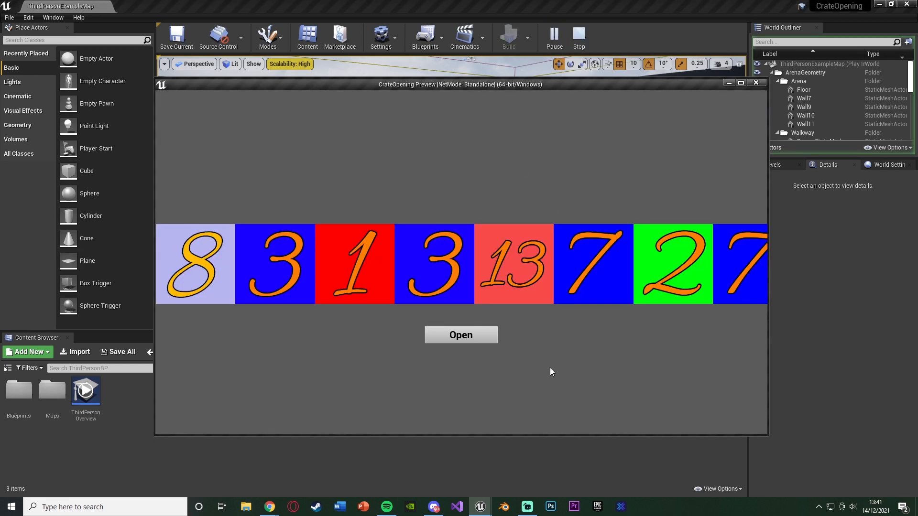
mouse_move(717, 289)
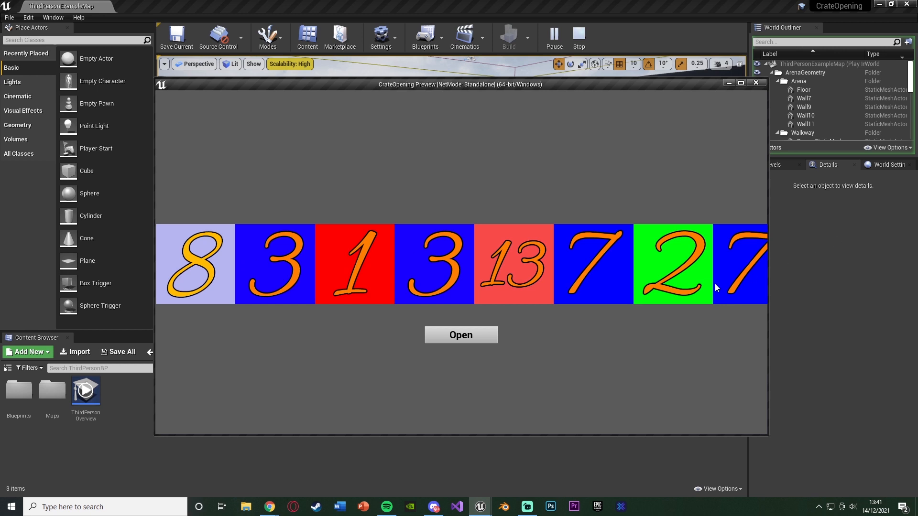
mouse_move(203, 265)
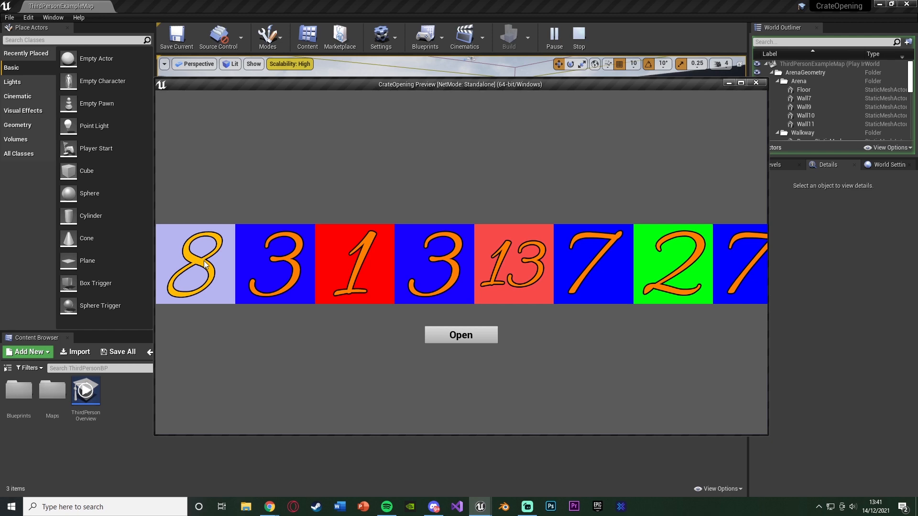
Roll the crate five times with the Open button to spin the tile strip to new numbers
click(461, 335)
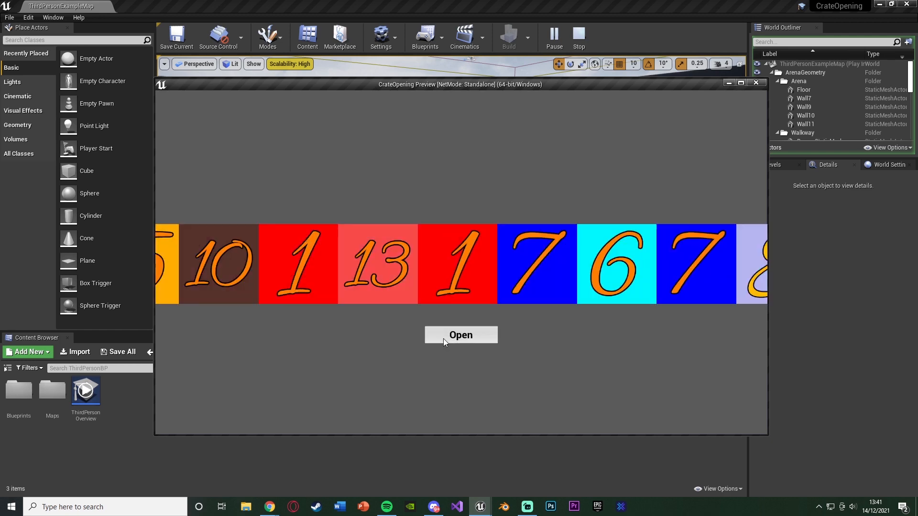
click(461, 334)
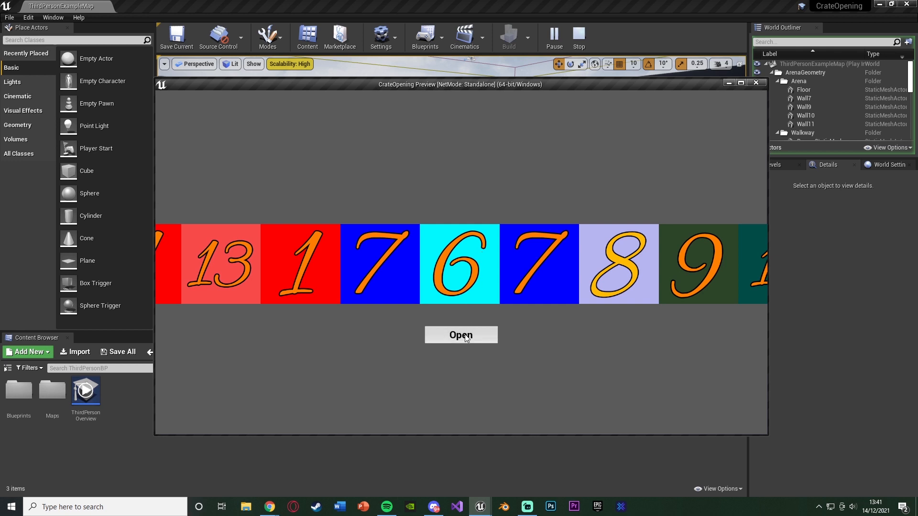
click(461, 335)
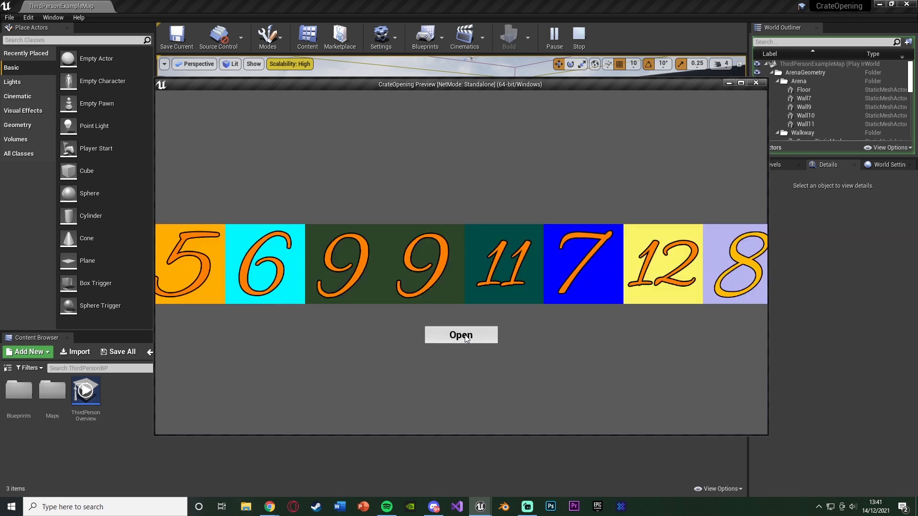
click(461, 335)
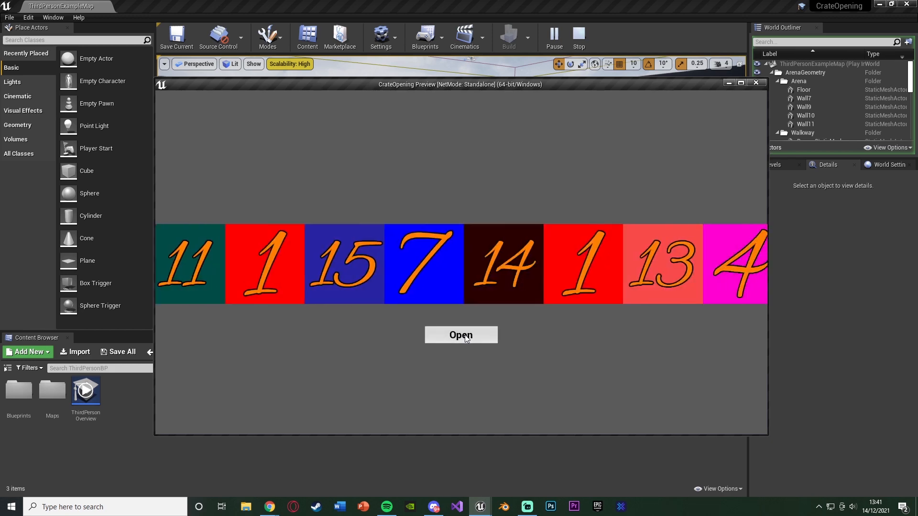
click(461, 335)
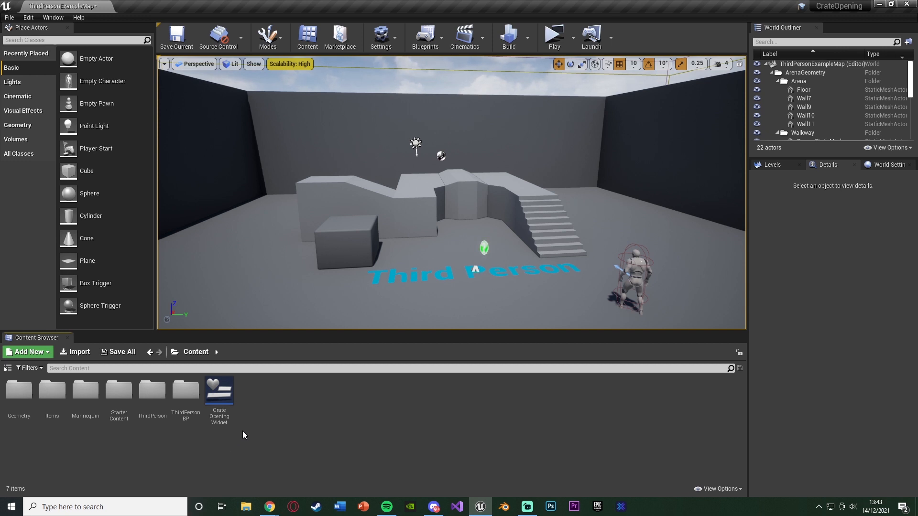
mouse_move(191, 389)
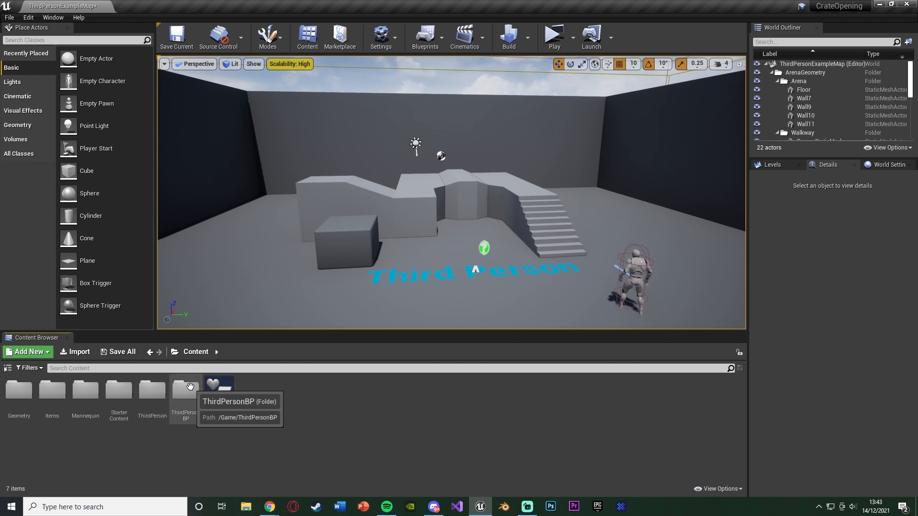
mouse_move(315, 413)
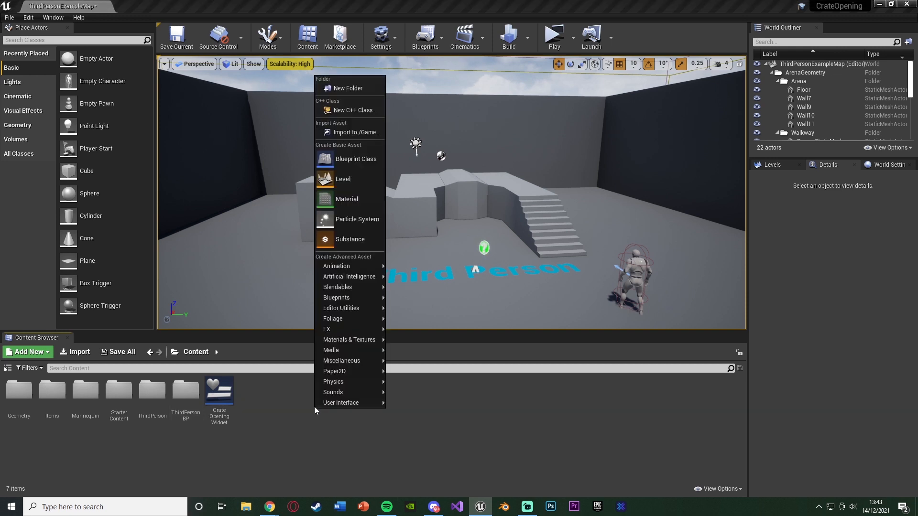
Create widget blueprint CrateOpeningWidget2 in the Content folder and open it in the designer
click(355, 159)
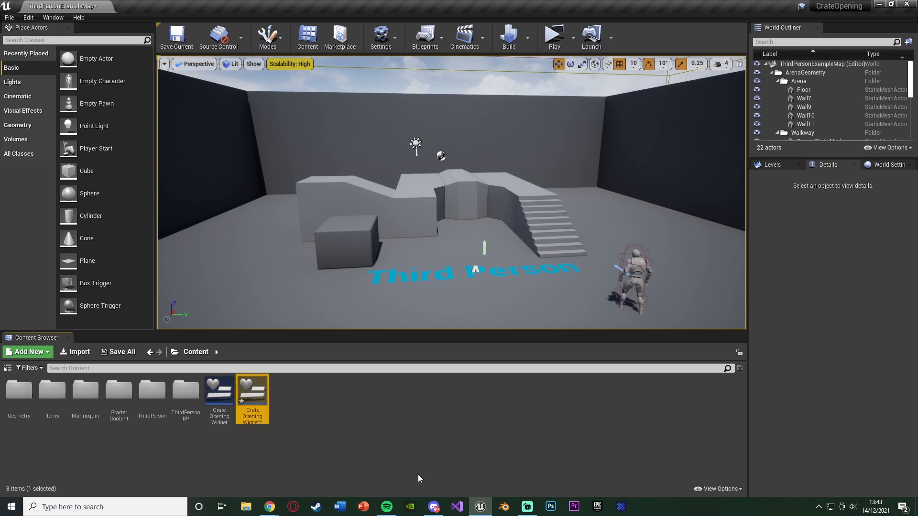
double_click(252, 395)
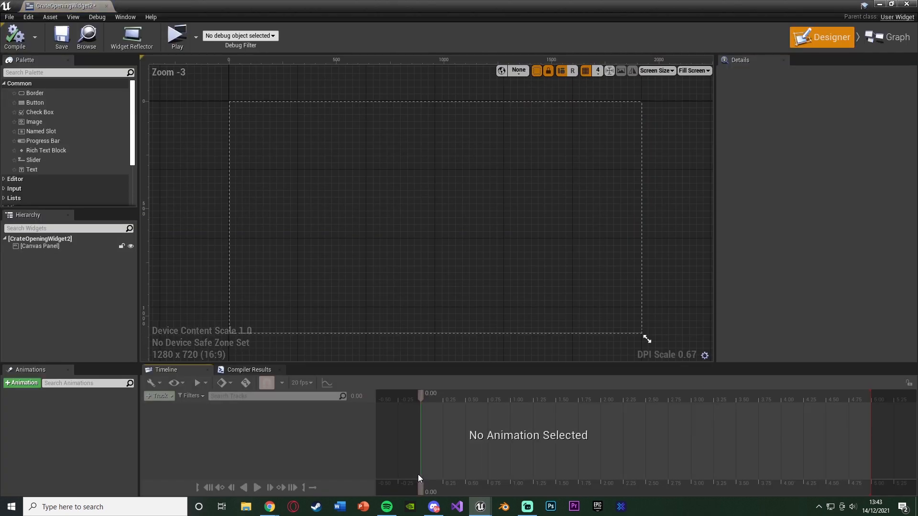
mouse_move(138, 246)
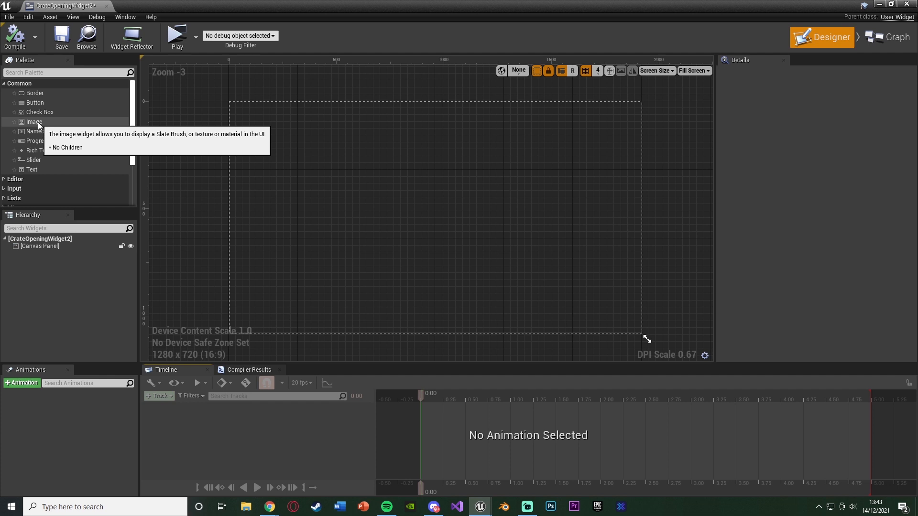
Add an image named Background filling the canvas, tinted dark grey
drag(34, 121, 234, 102)
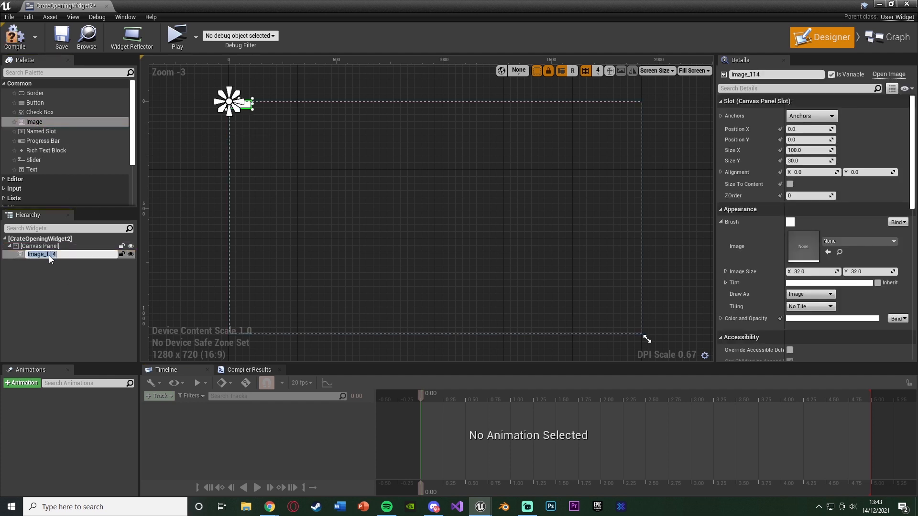
text(Background)
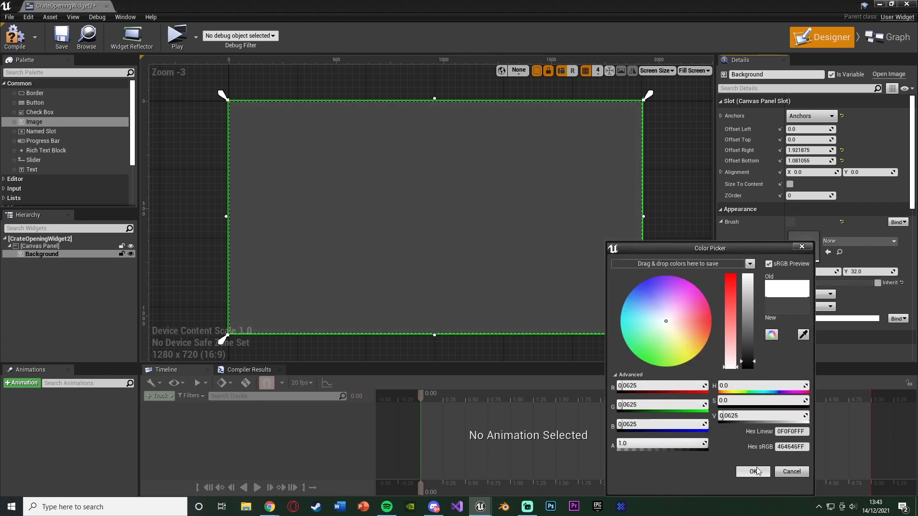
click(752, 472)
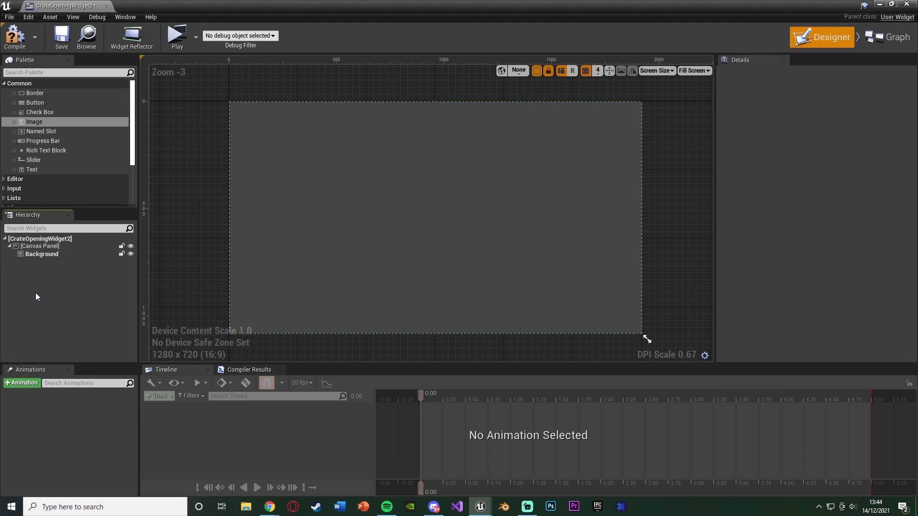
Add a Horizontal Box to the canvas panel and anchor it to the screen centre
click(53, 73)
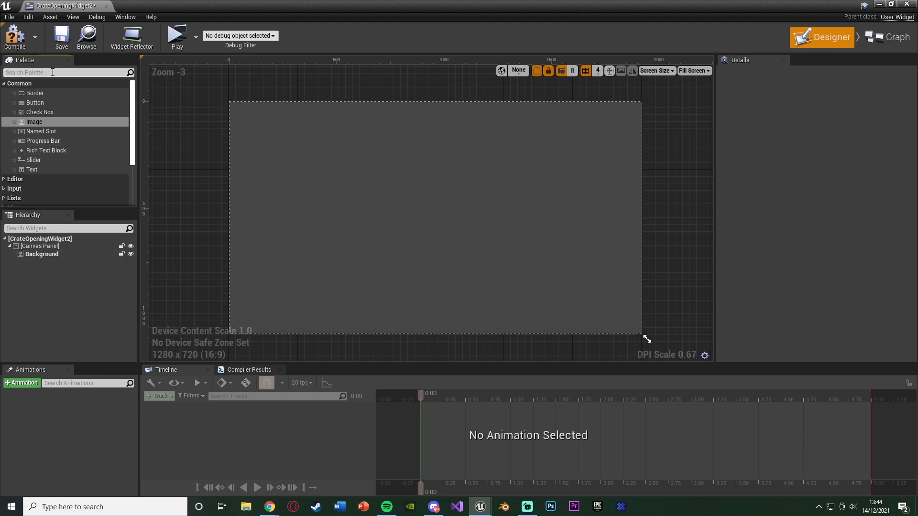
text(hori)
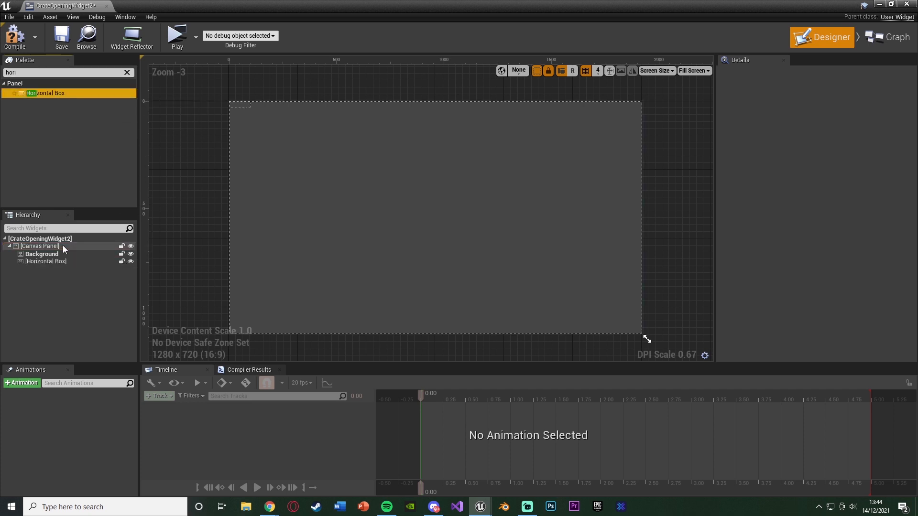
click(46, 261)
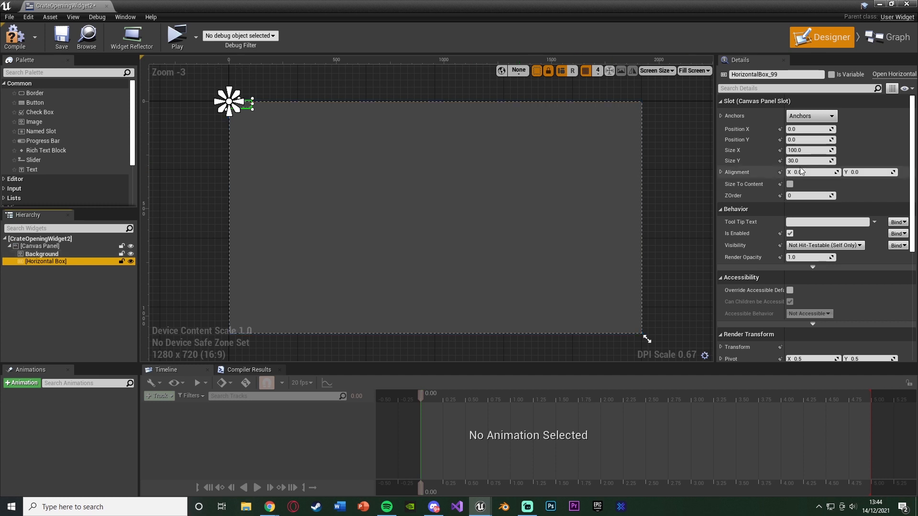
click(828, 116)
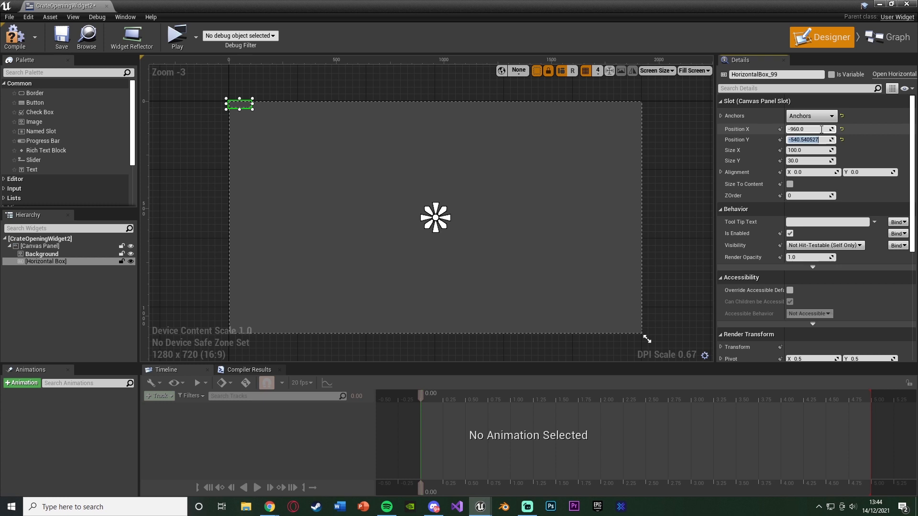
Position the horizontal box at -960, -120 with size 1920 by 250
text(-120.0)
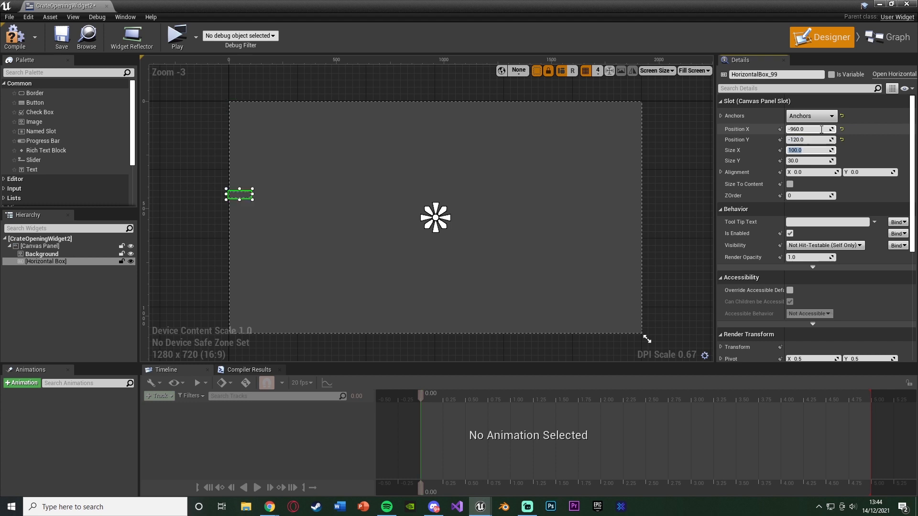
text(1920.0)
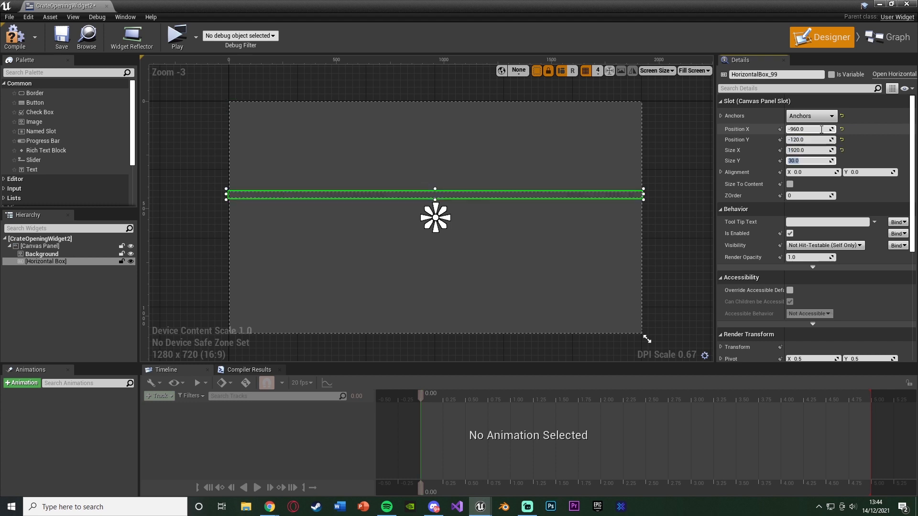
text(250.0)
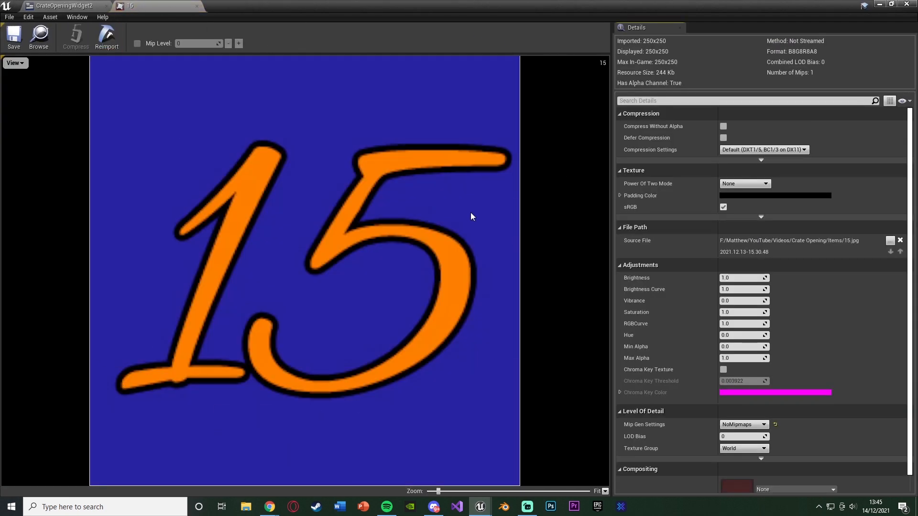
mouse_move(514, 242)
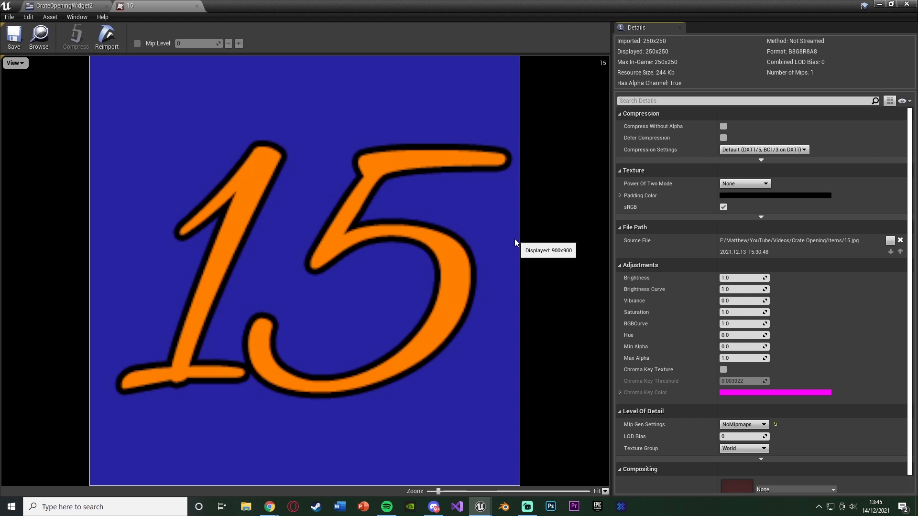
Leave the 250x250 texture 15 and return to the widget designer
click(62, 4)
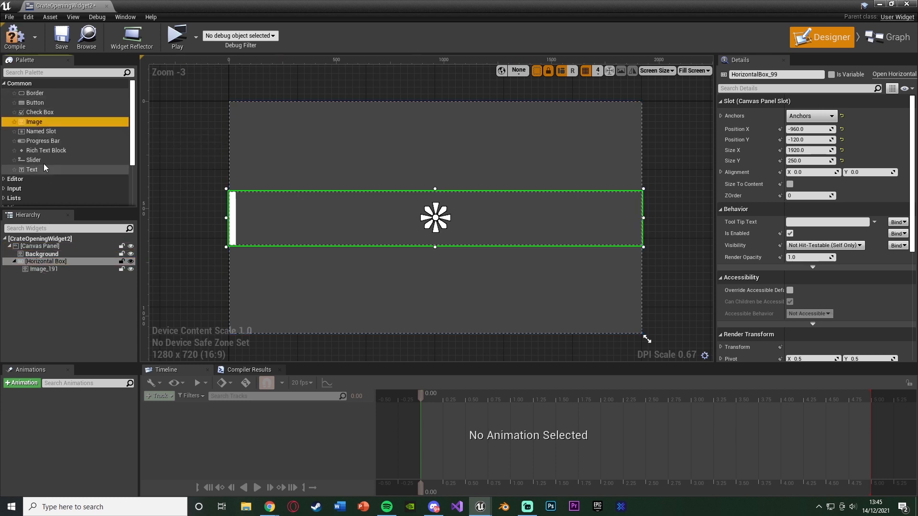
Place '1' texture tiles in the horizontal box, then return to the main level editor
click(44, 270)
text(1)
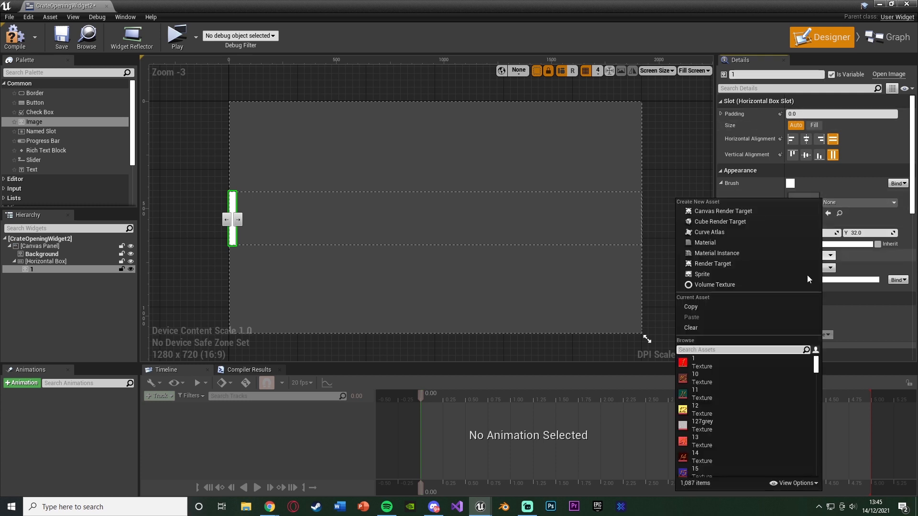
click(693, 361)
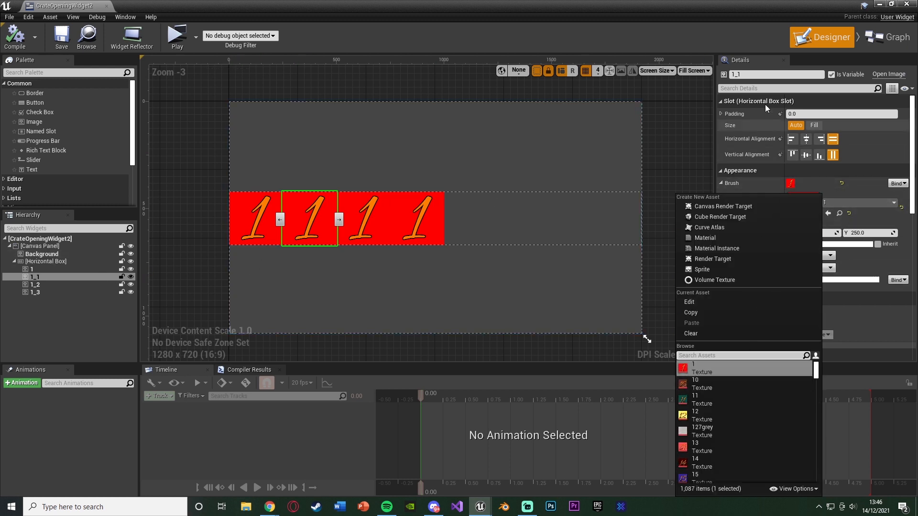
click(693, 367)
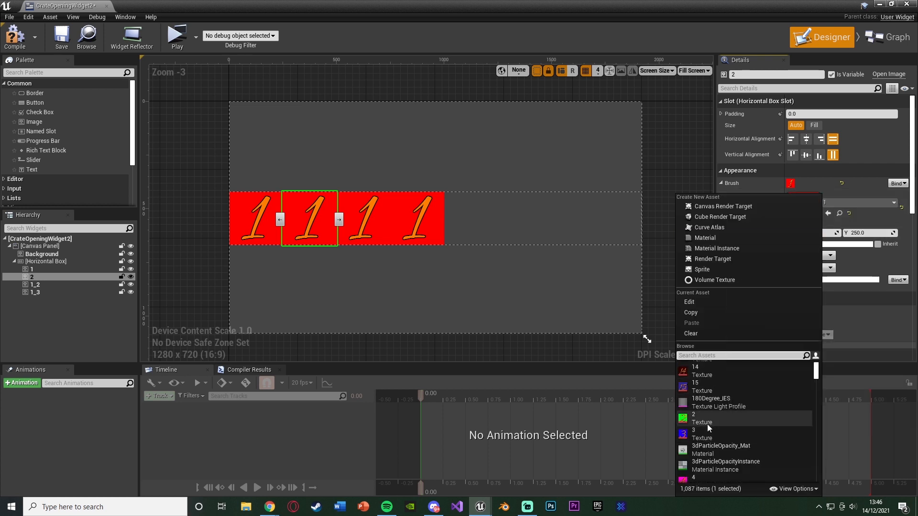
click(702, 418)
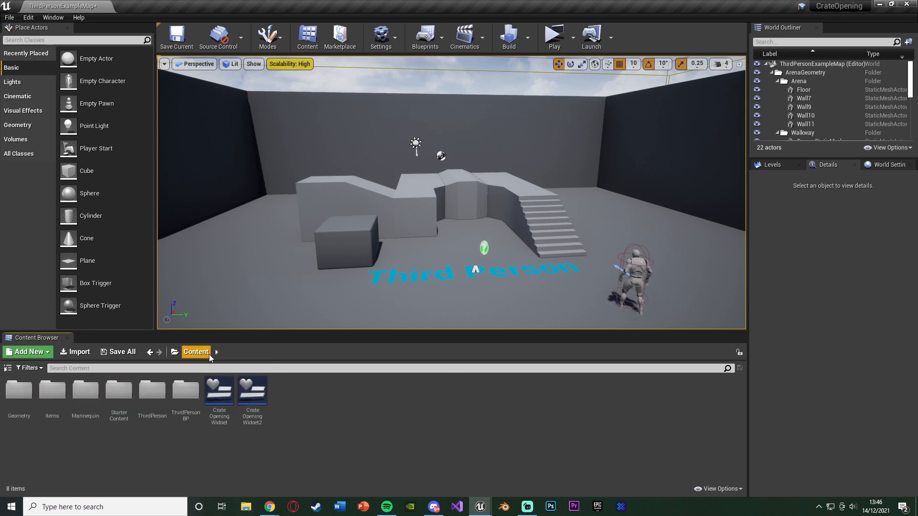
mouse_move(219, 404)
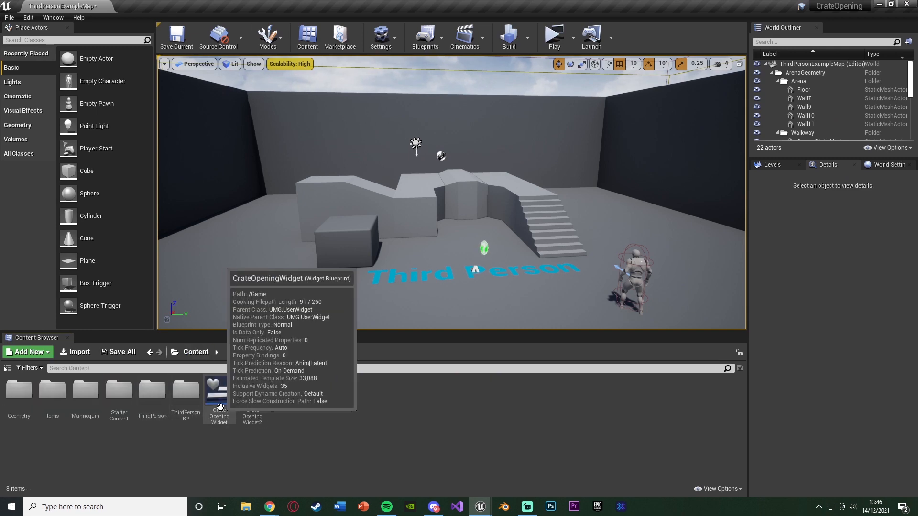
Copy CrateOpeningWidget's numbered images and paste them into CrateOpeningWidget2's horizontal box
double_click(219, 391)
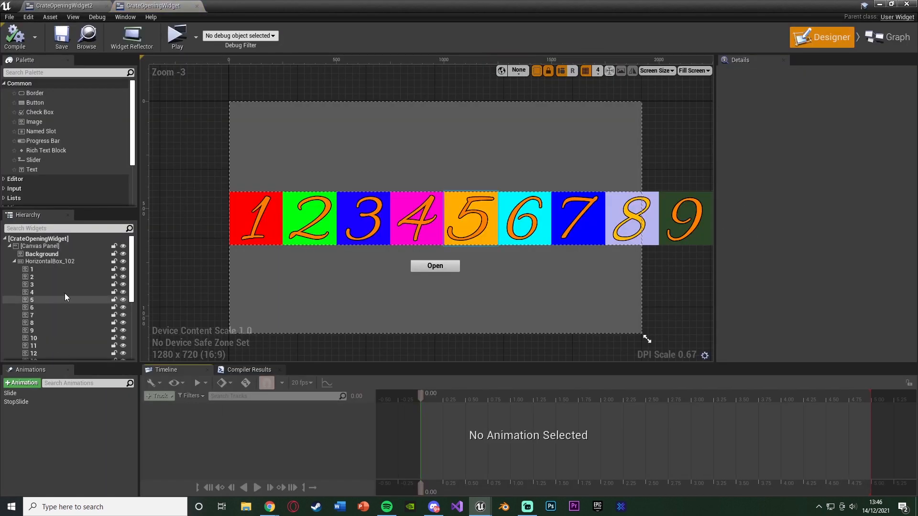
click(32, 254)
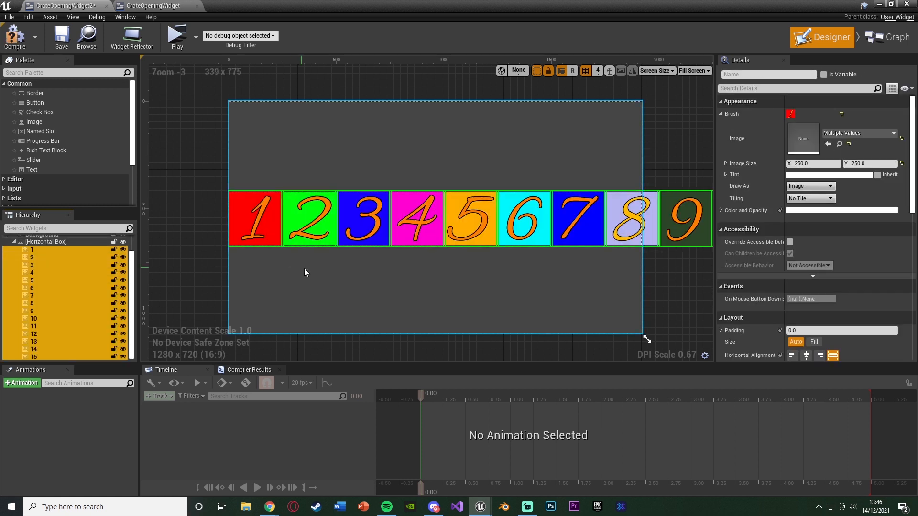
scroll(down, 3)
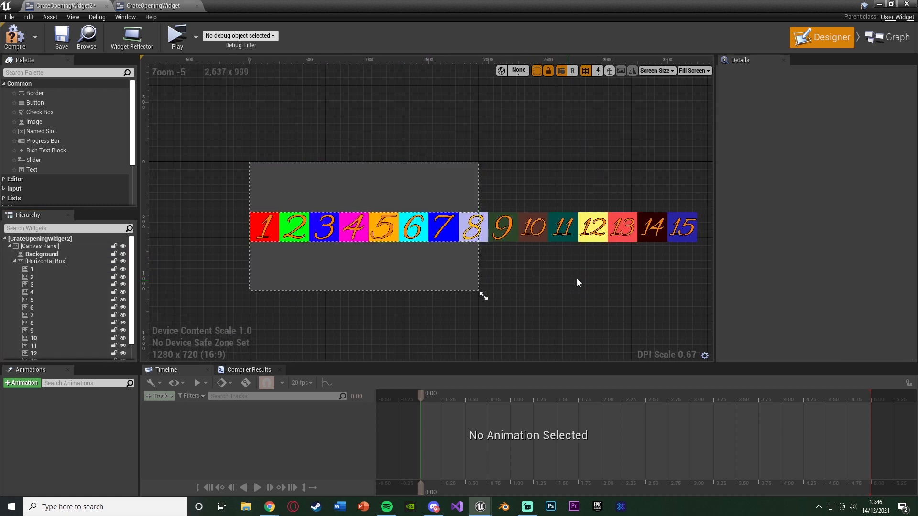
click(652, 227)
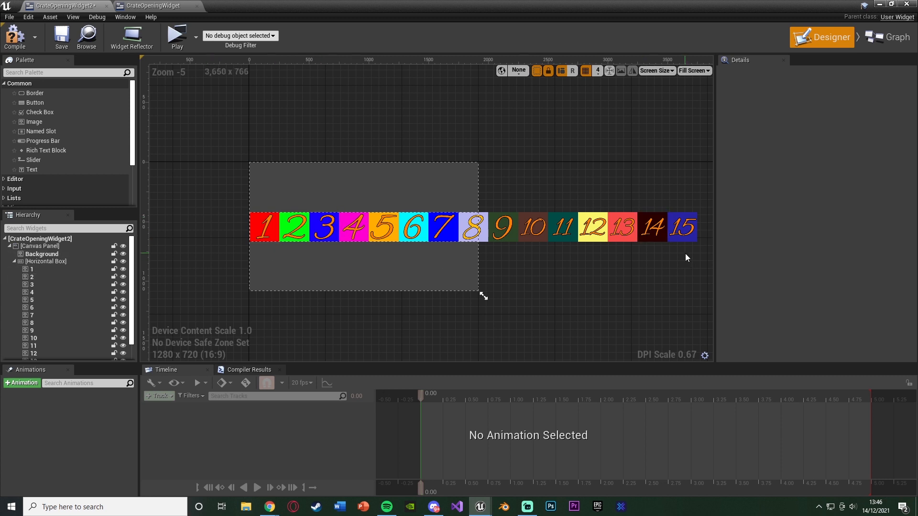
click(653, 227)
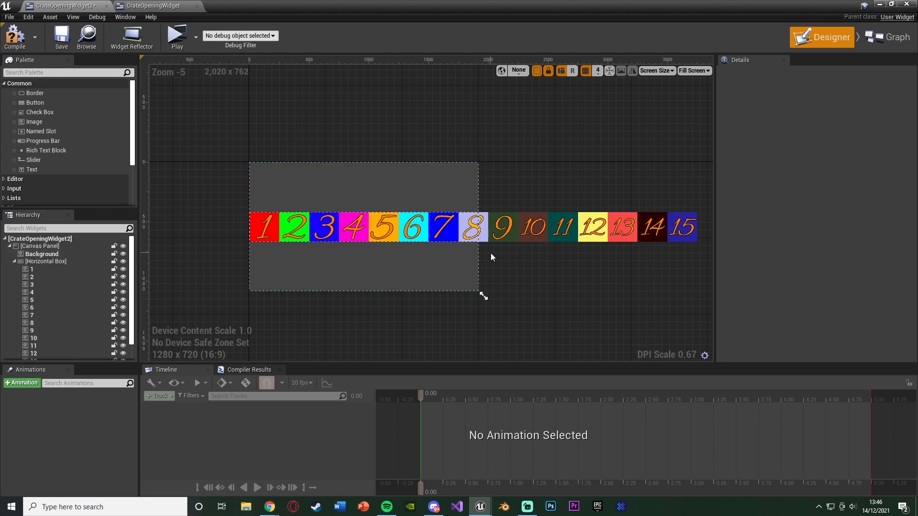
mouse_move(61, 43)
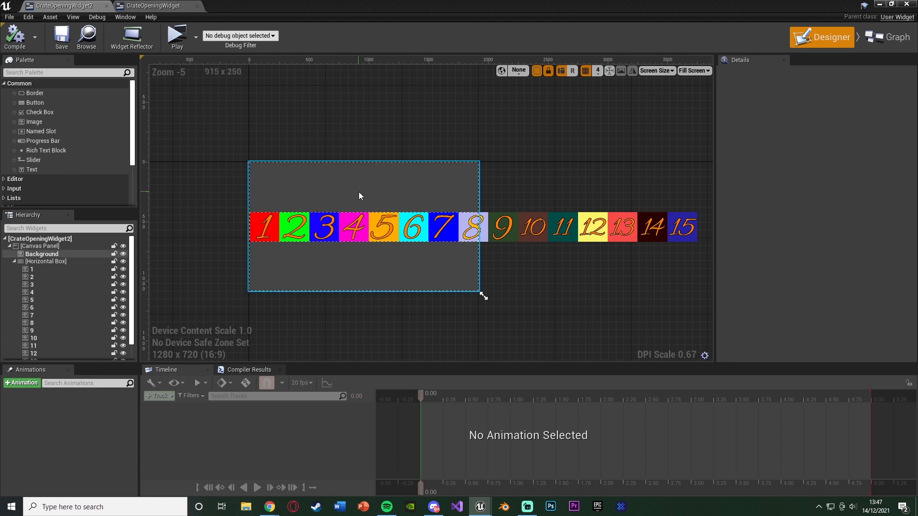
Select the Background image and clear the selection, leaving tiles 1-15 in a row
click(267, 239)
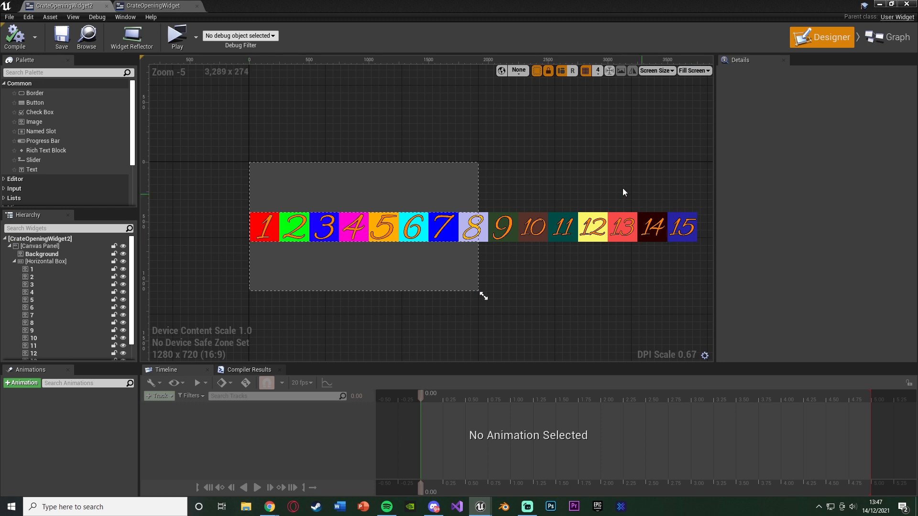
click(892, 37)
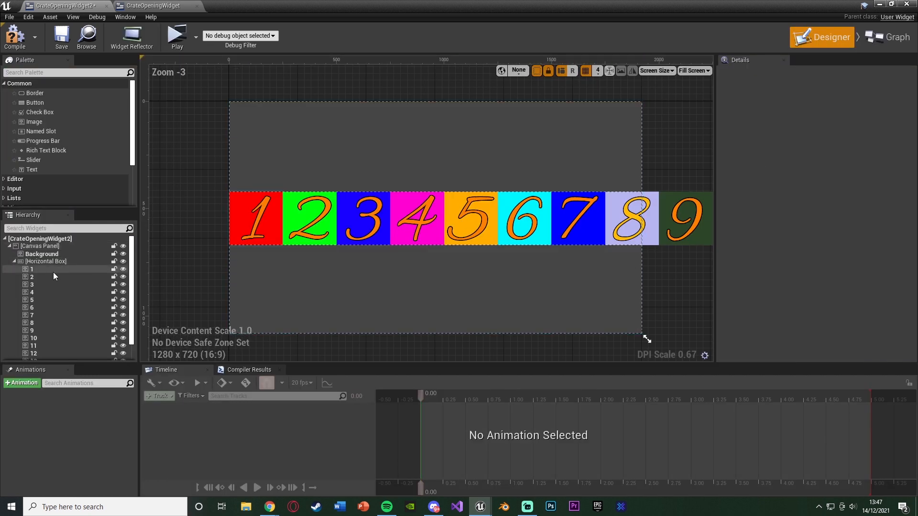
Make the horizontal box a variable and switch to CrateOpeningWidget2's event graph
click(45, 261)
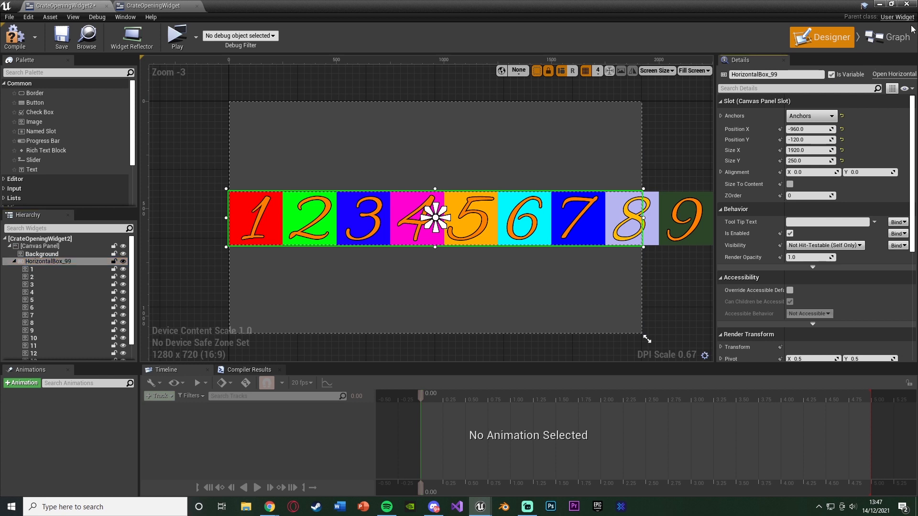
click(888, 36)
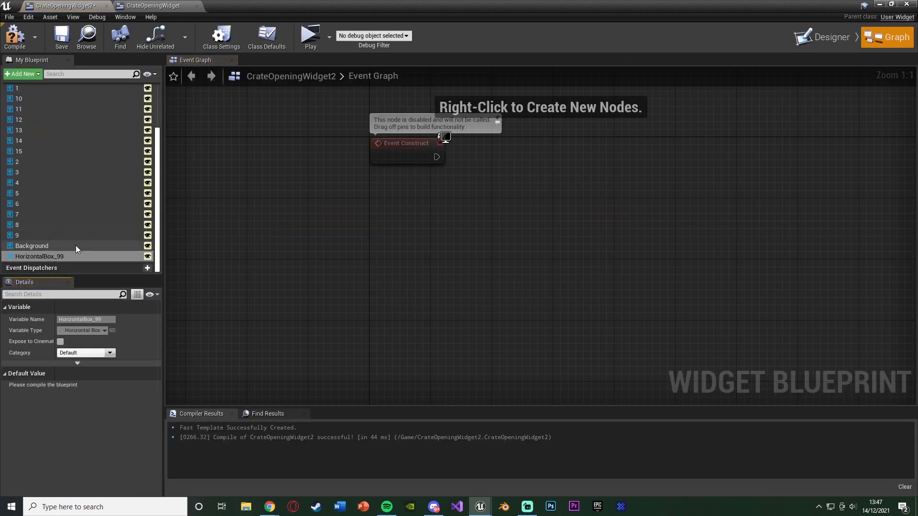
From Event Construct, run a For Each Loop over HorizontalBox_99's Get All Children
drag(40, 256, 415, 205)
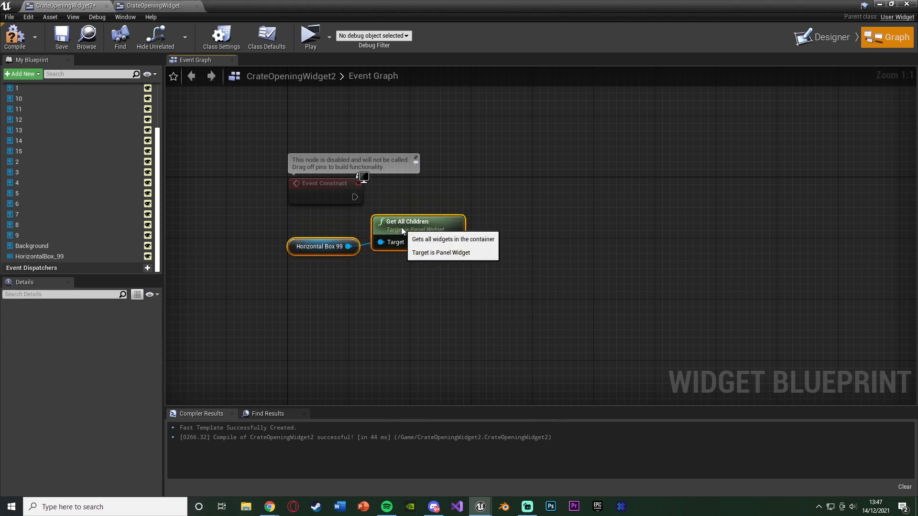
mouse_move(415, 285)
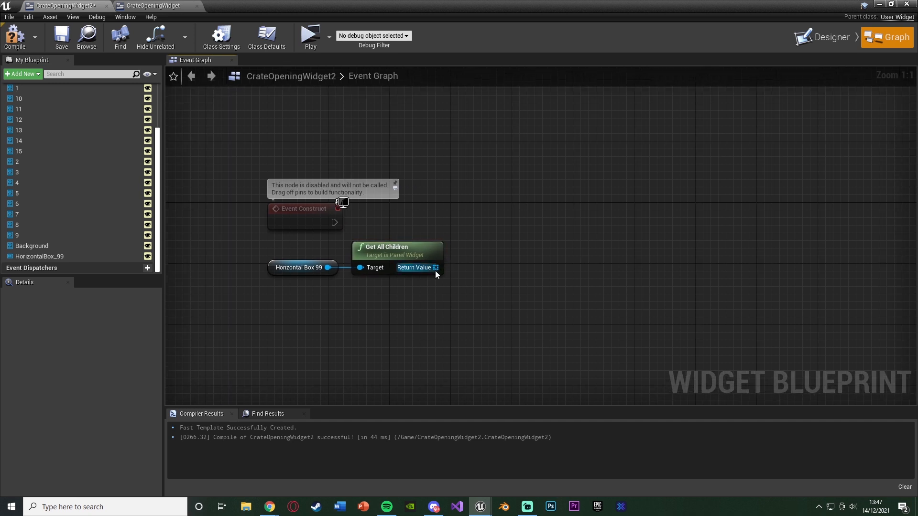
drag(435, 268, 480, 234)
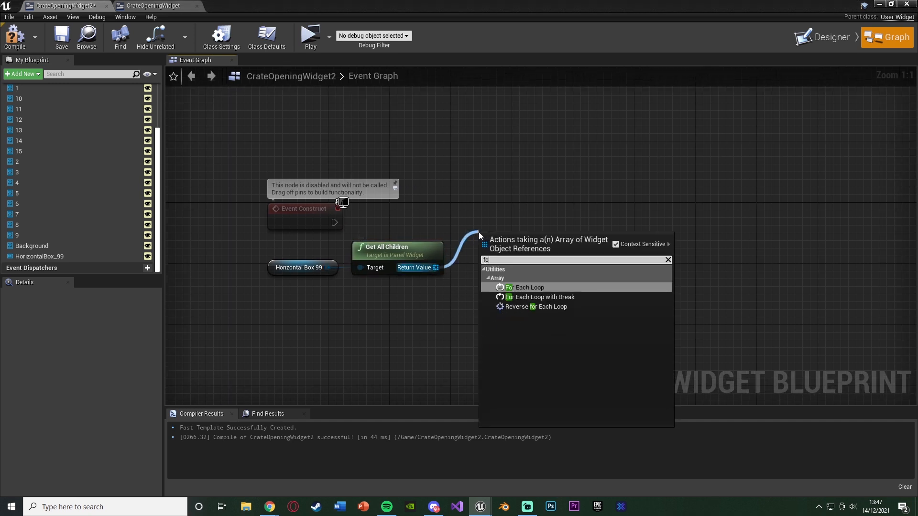
click(525, 287)
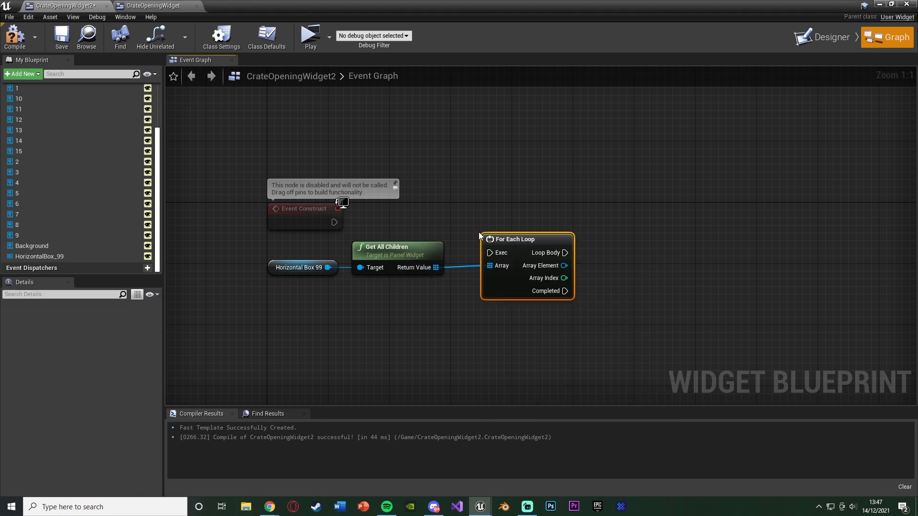
drag(334, 222, 490, 253)
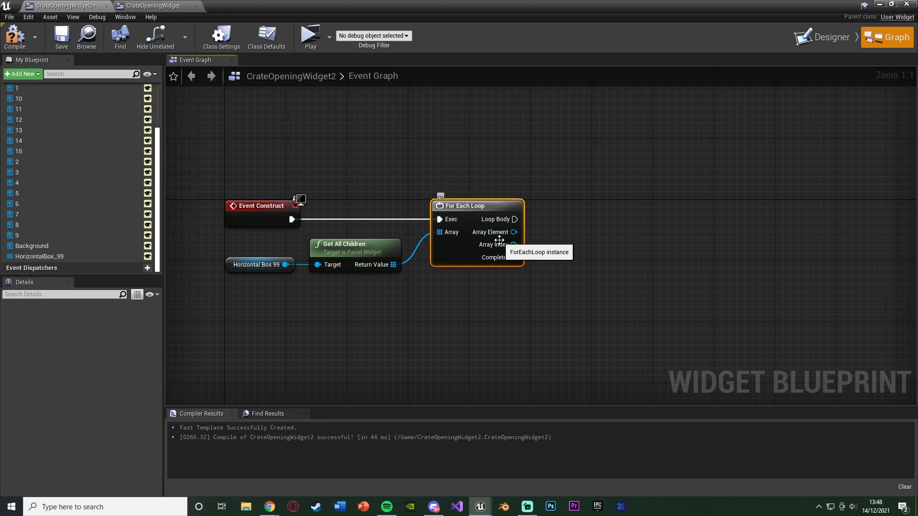
Cast each array element to Image in the loop body, then return to the designer layout
drag(512, 232, 553, 237)
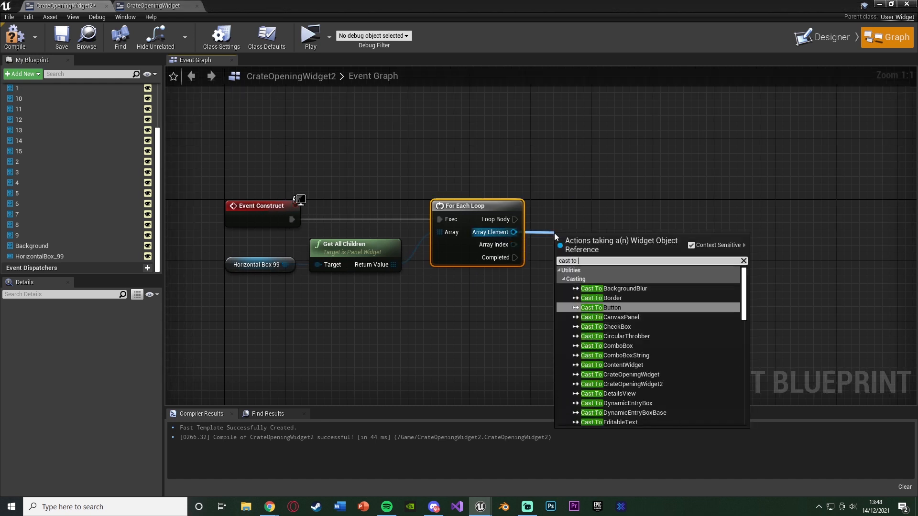
click(601, 308)
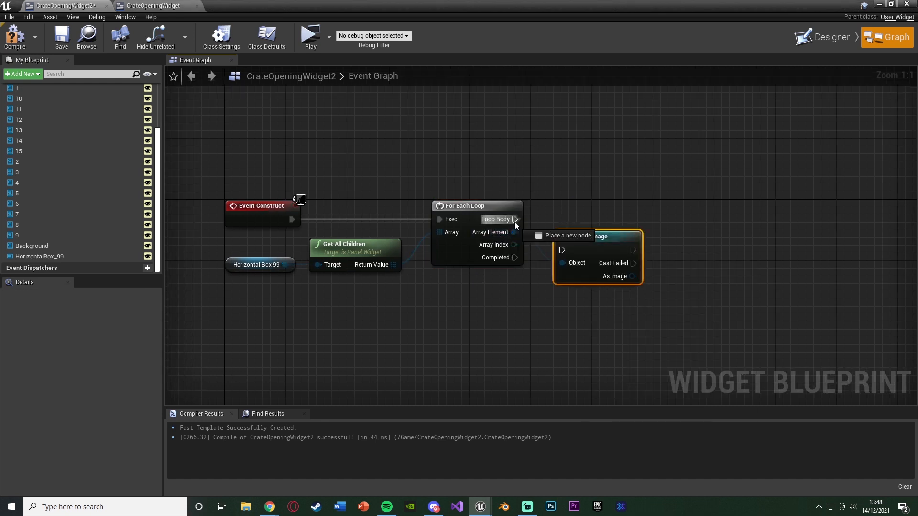
click(596, 236)
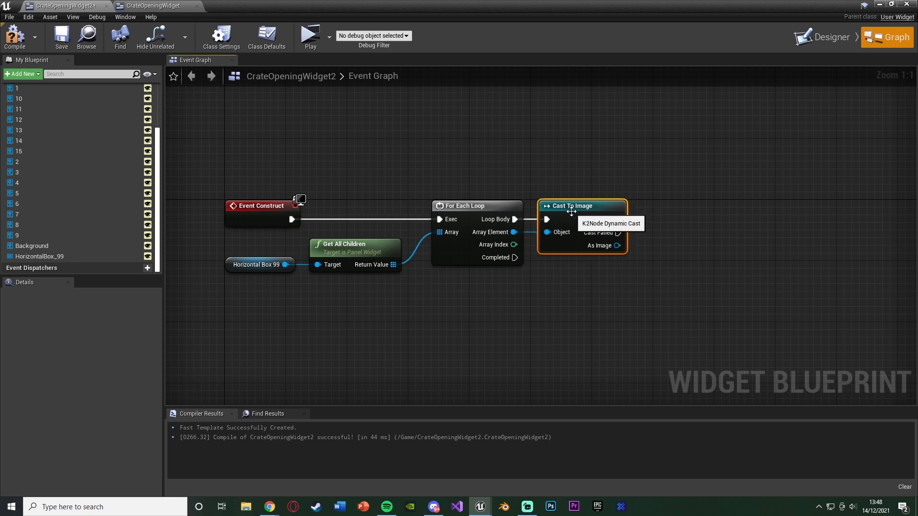
click(832, 36)
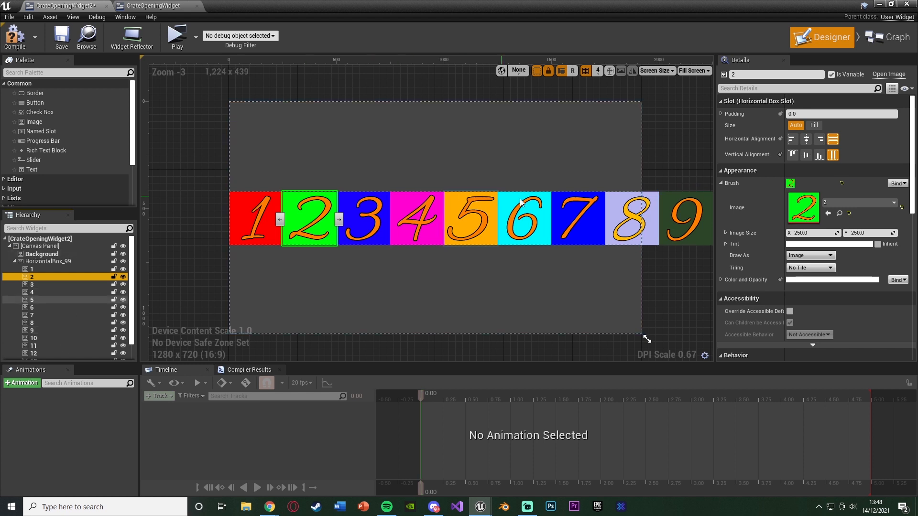
mouse_move(859, 209)
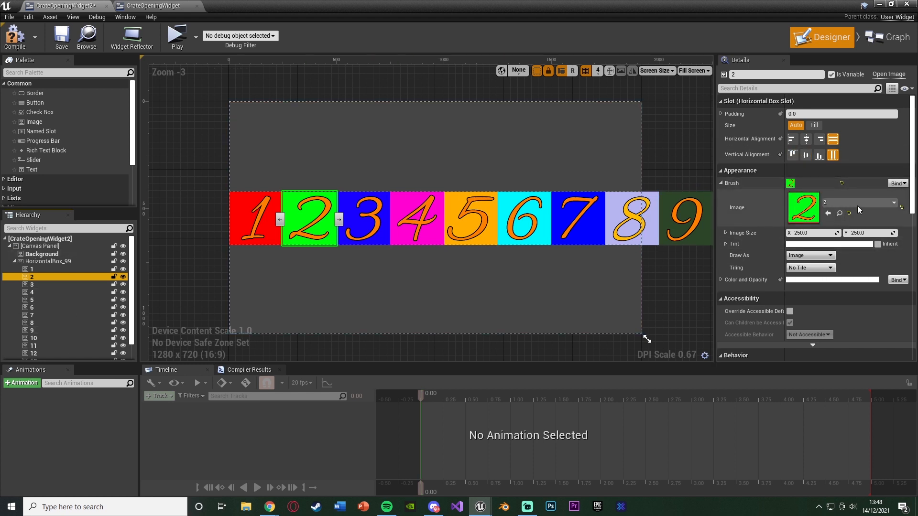
mouse_move(753, 224)
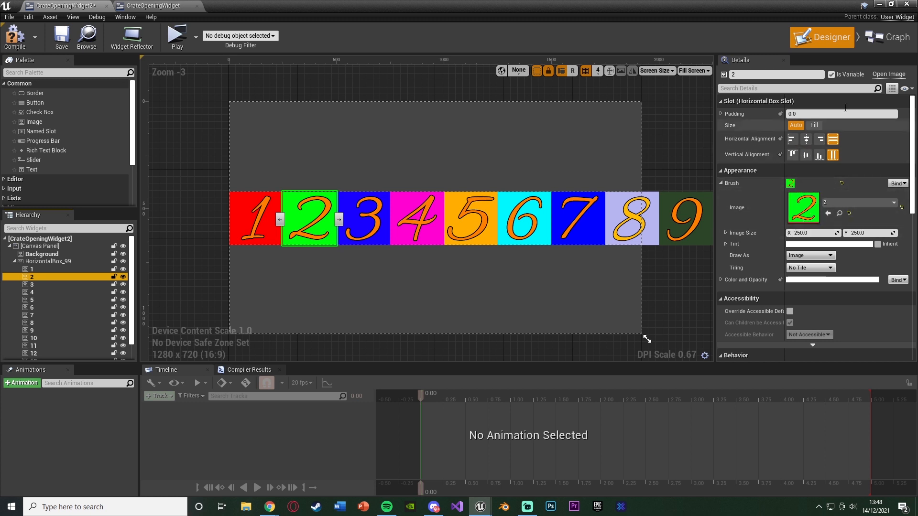
Return to the event graph of CrateOpeningWidget2
click(887, 37)
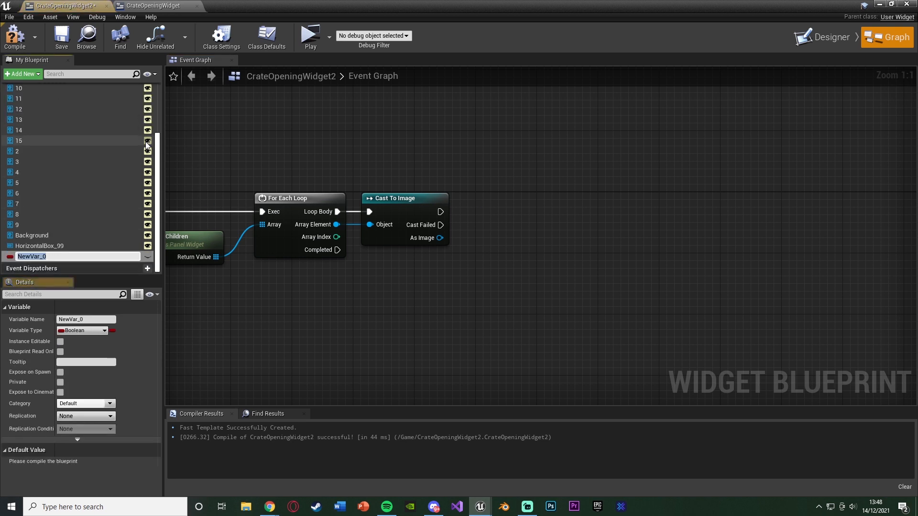
Name the variable Items Array and make it an array of Image Object References
text(Items Array)
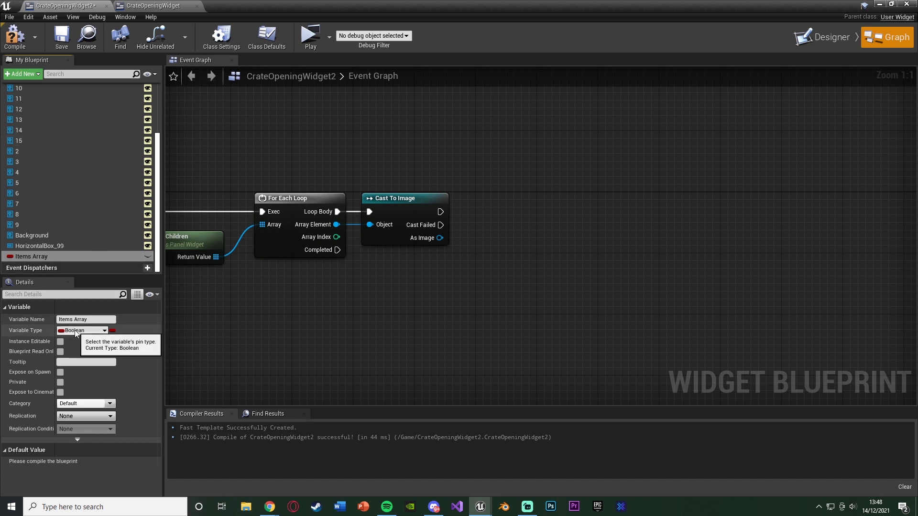
click(83, 330)
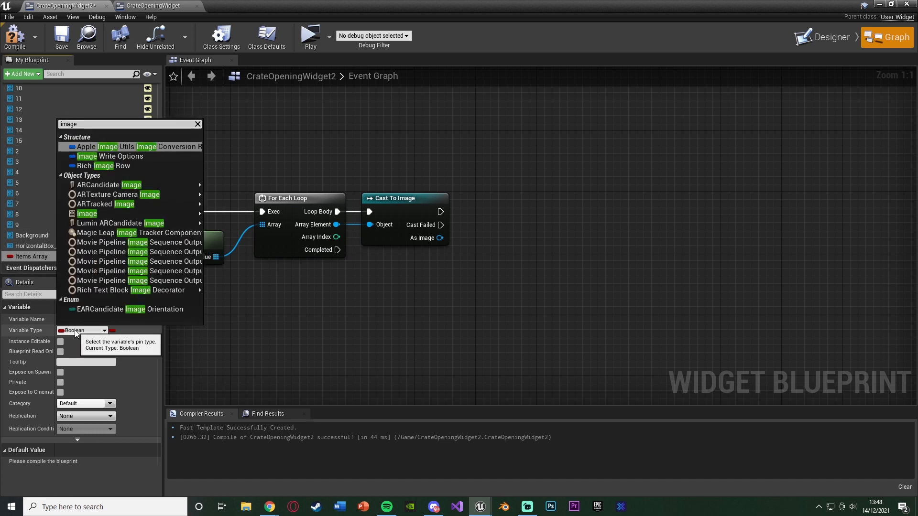
click(87, 214)
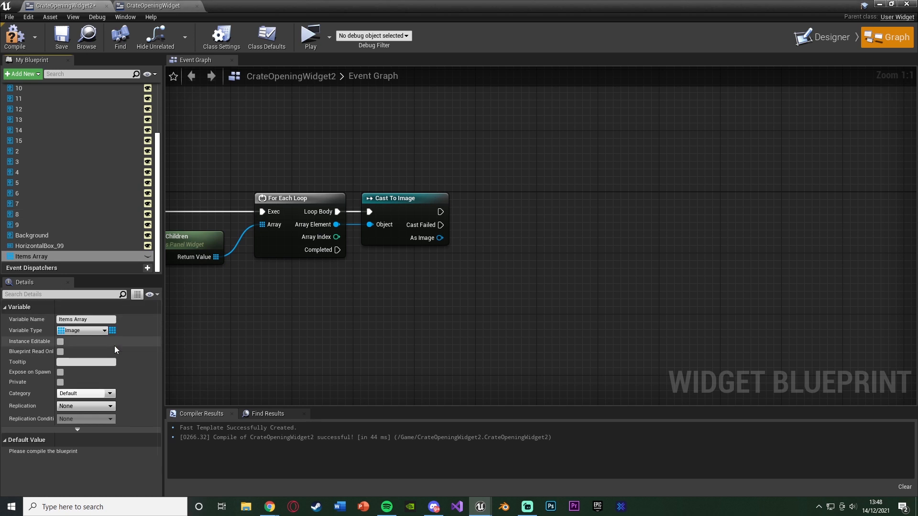
click(112, 330)
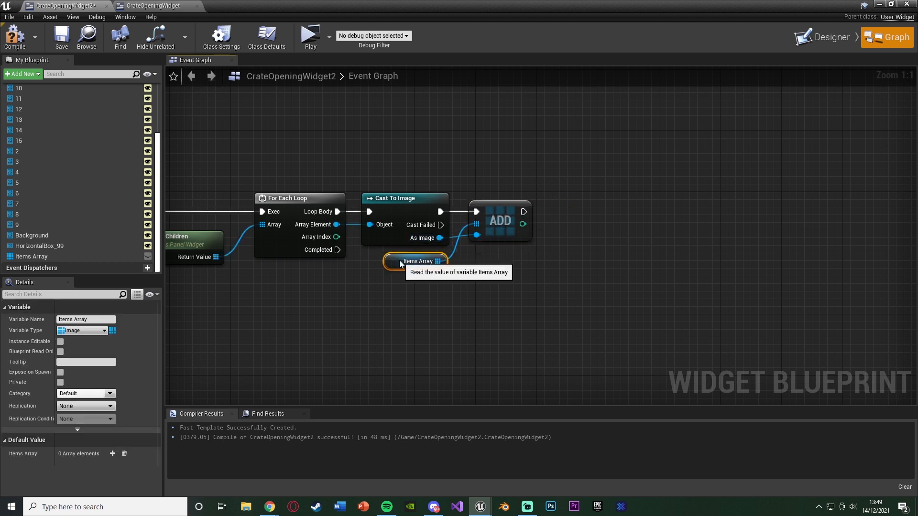
Check Items Array's type in Details and wire As Image into its Add node
click(387, 335)
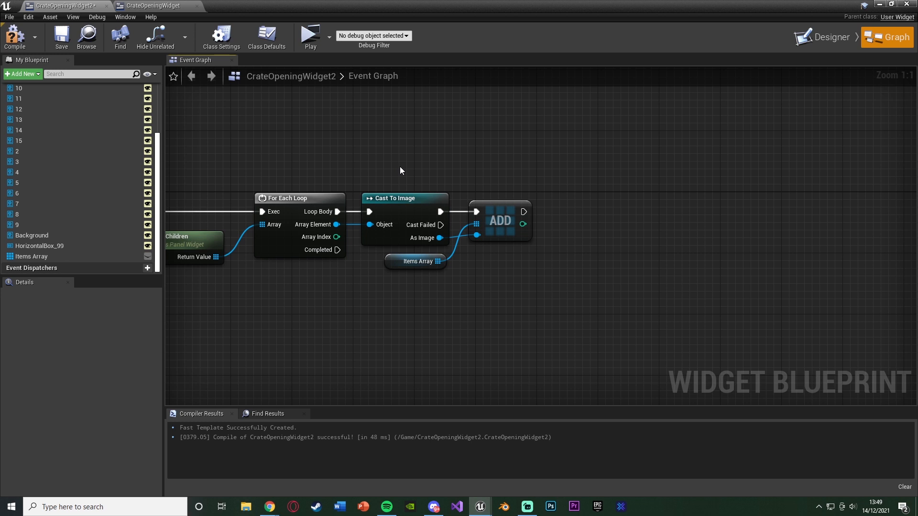
mouse_move(487, 220)
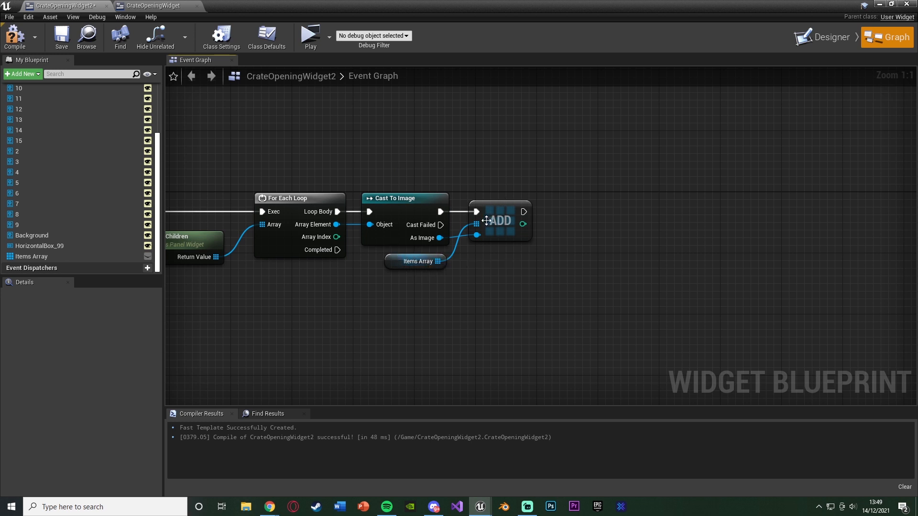
mouse_move(65, 258)
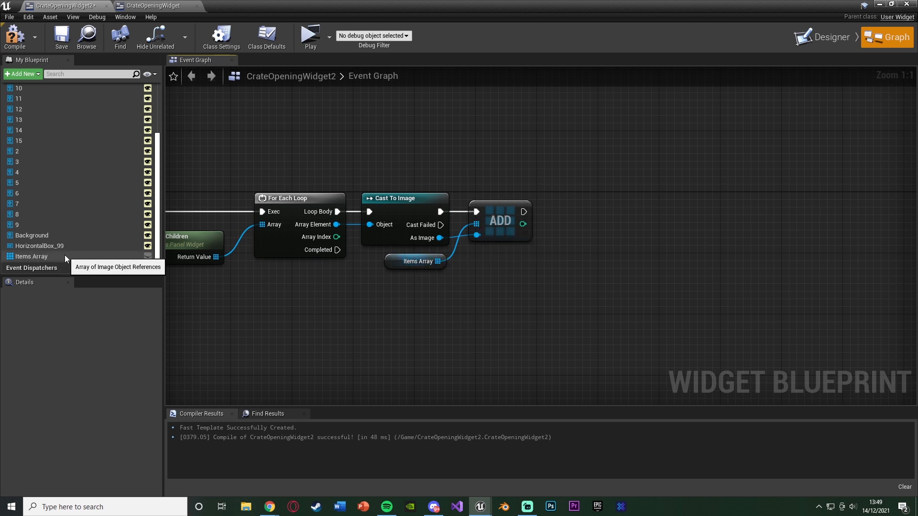
click(30, 256)
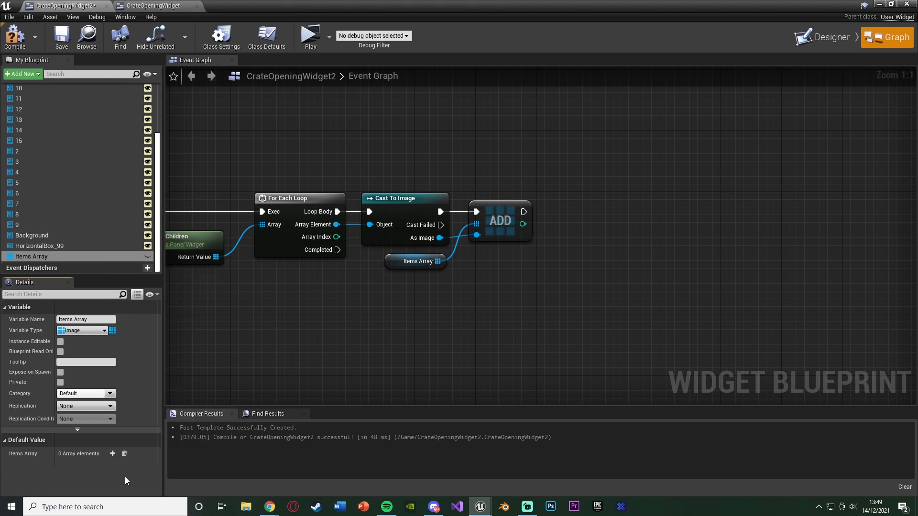
mouse_move(383, 212)
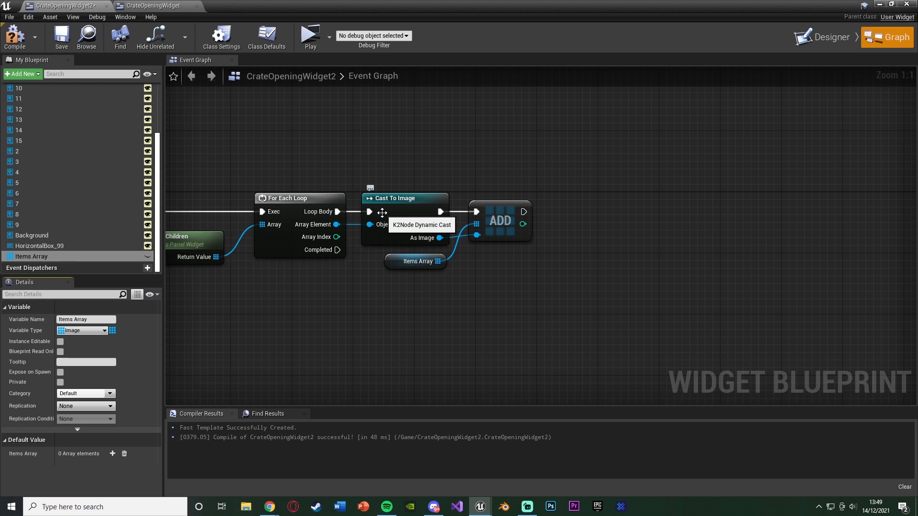
mouse_move(488, 101)
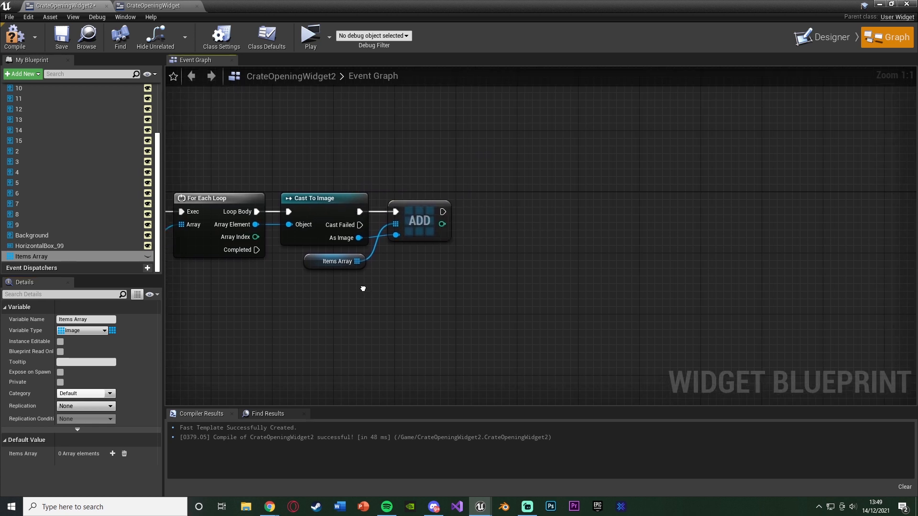
drag(364, 288, 385, 275)
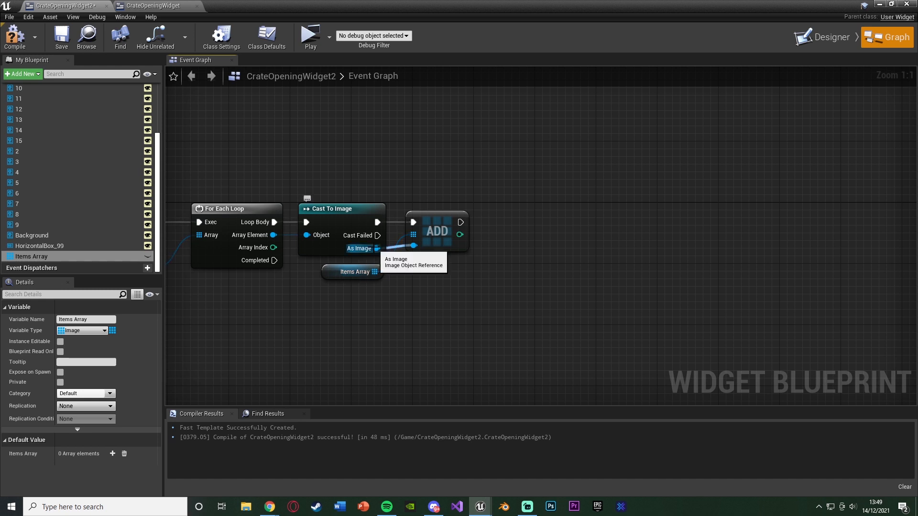
drag(378, 249, 505, 270)
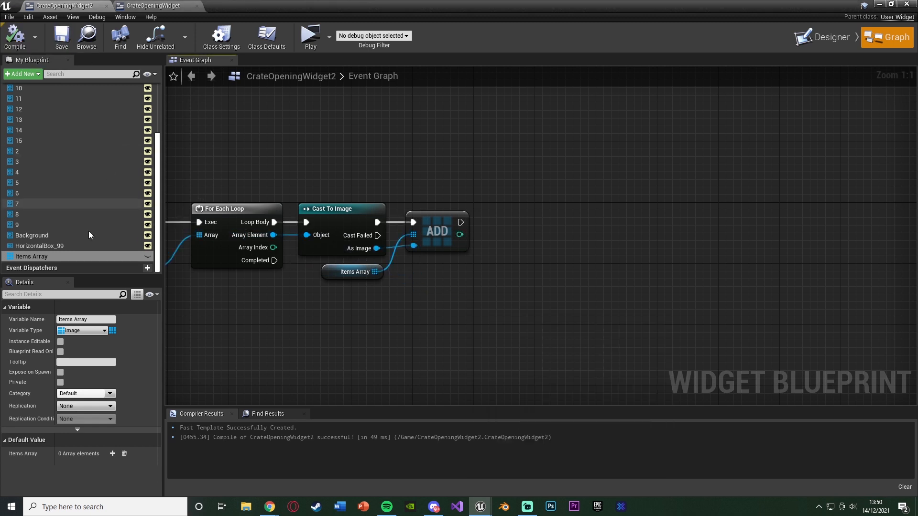
Add a Remove Child node on HorizontalBox_99 after the Add, with the cast image as Content
click(38, 245)
text(remove)
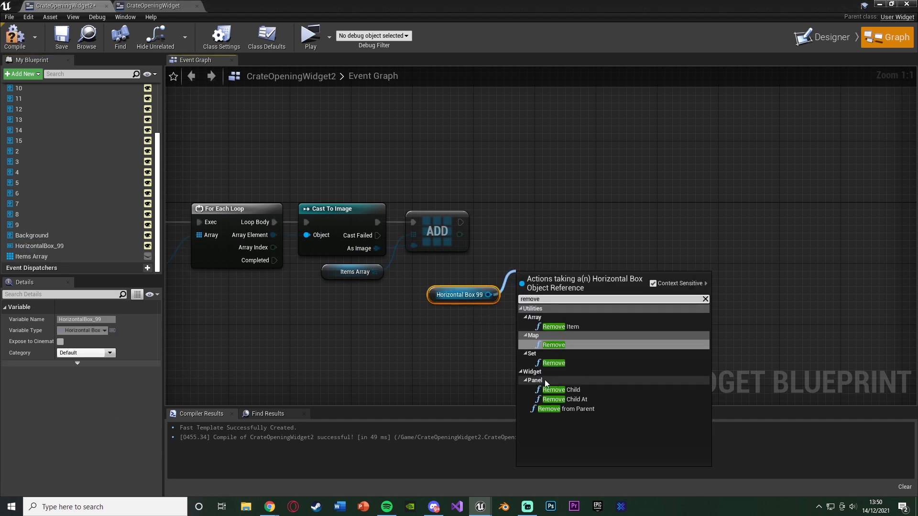
click(561, 390)
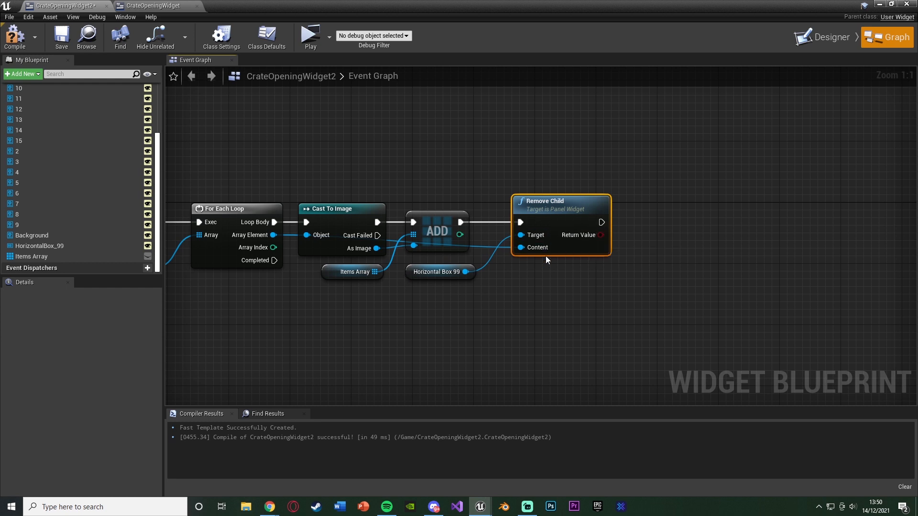
mouse_move(540, 251)
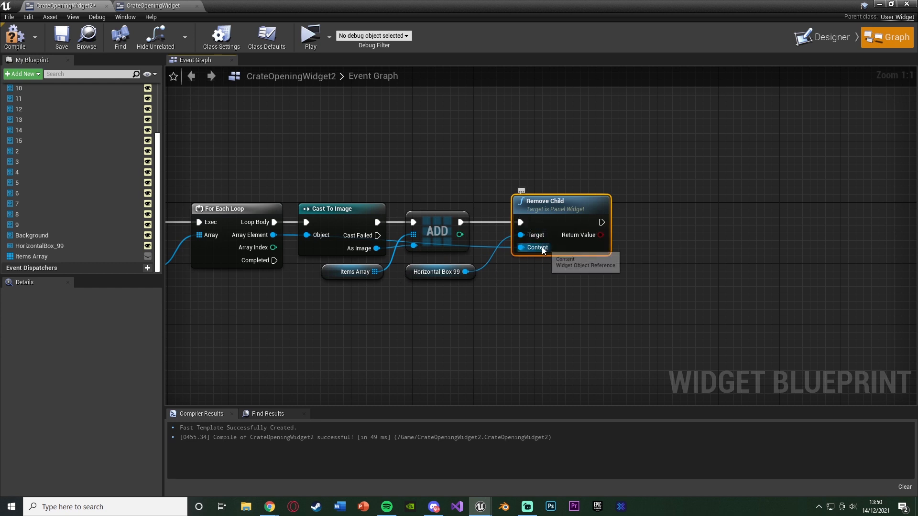
mouse_move(337, 225)
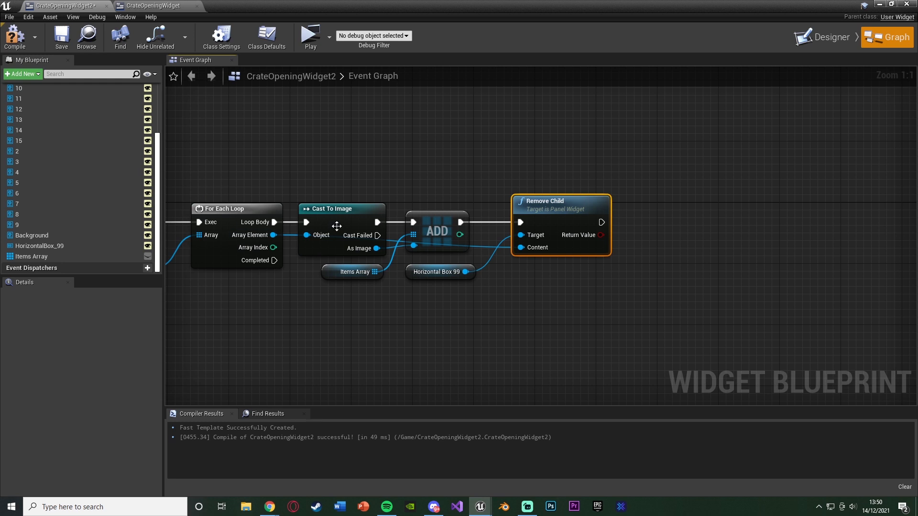
scroll(down, 3)
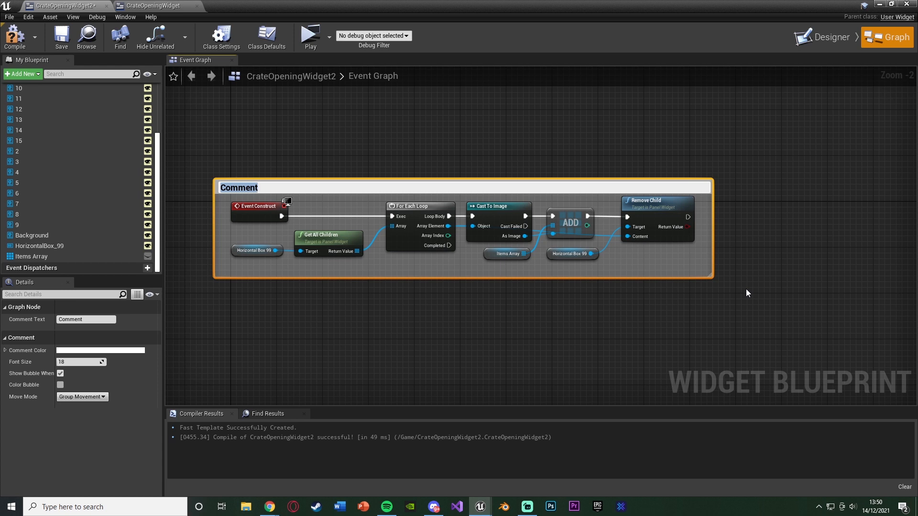
Comment the construct chain 'Adds images to new array + rem… horizontal box (allows dev to enter ima…'
text(Adds images to new a)
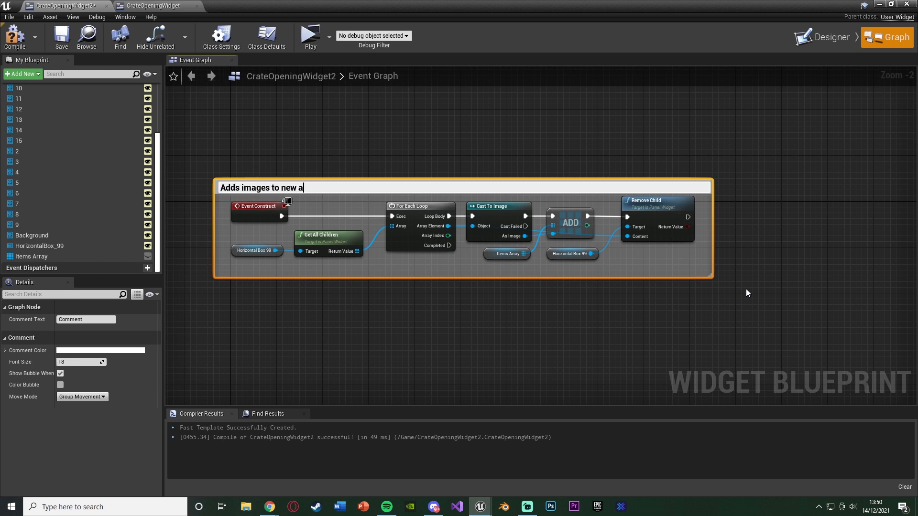
text(rray + removes from)
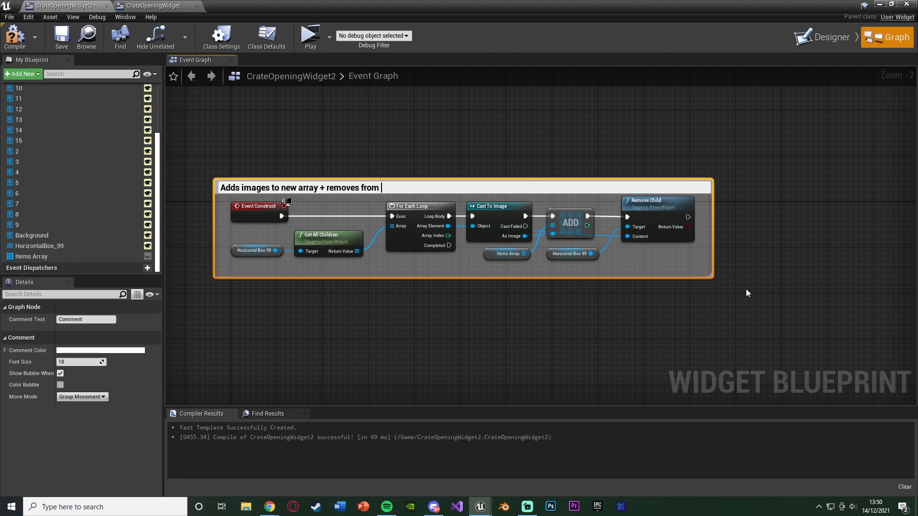
text(horizontal box)
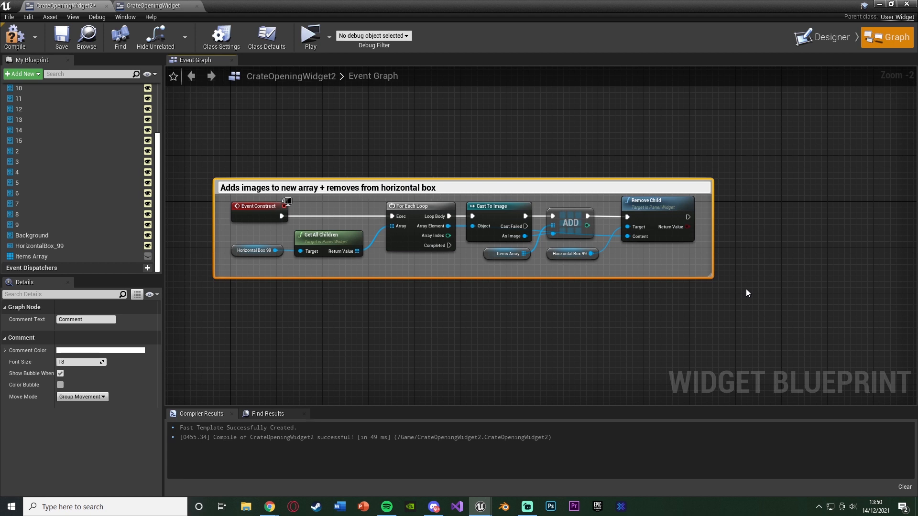
text((allows)
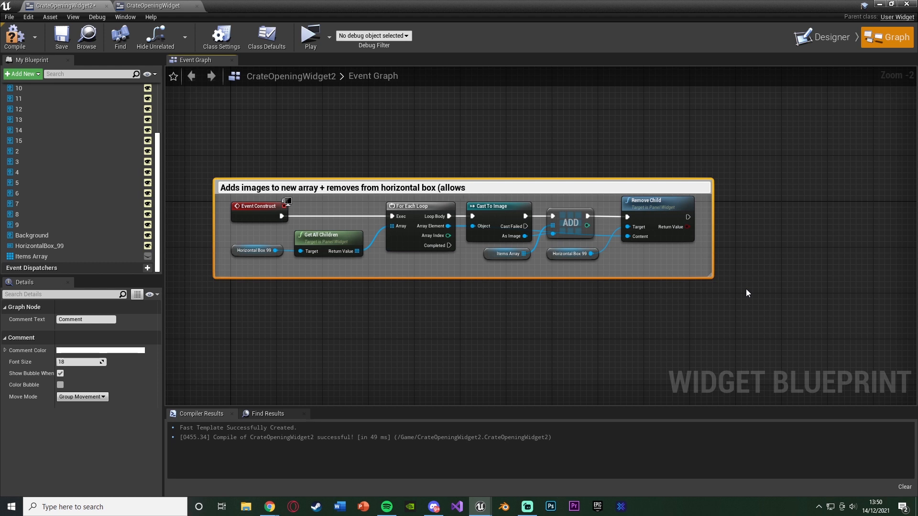
text(dev to enter images)
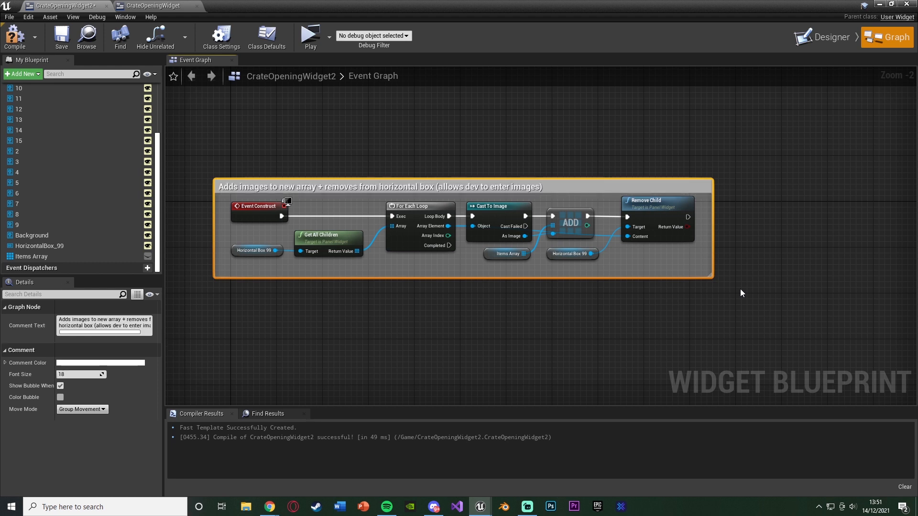
click(832, 36)
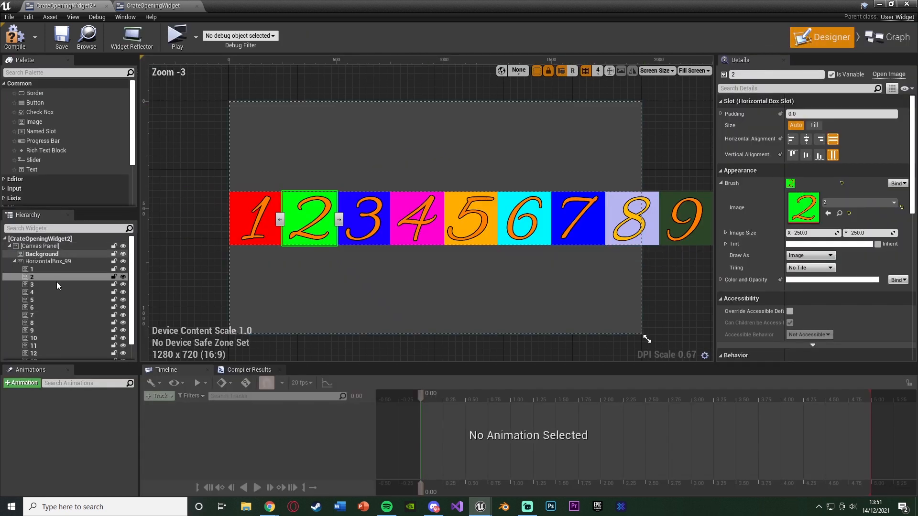
Go back to the event graph and tidy the comment around the construct nodes
click(887, 37)
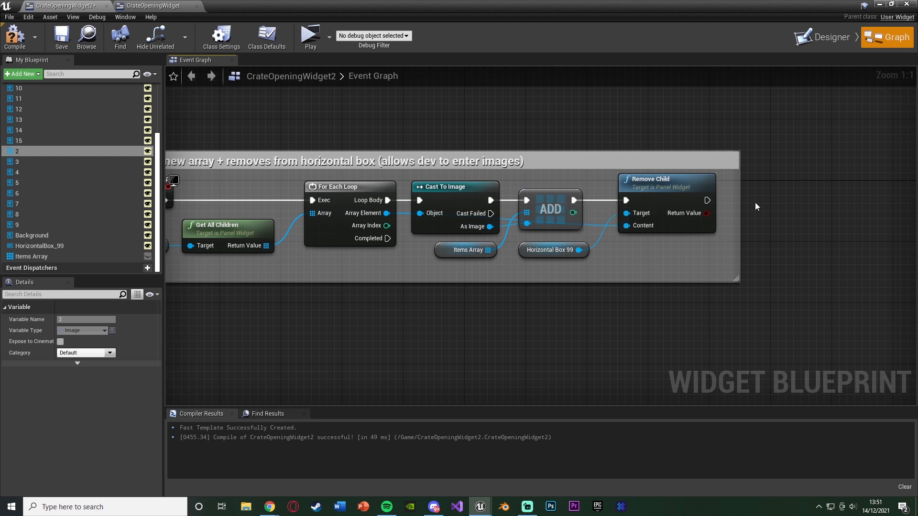
scroll(down, 3)
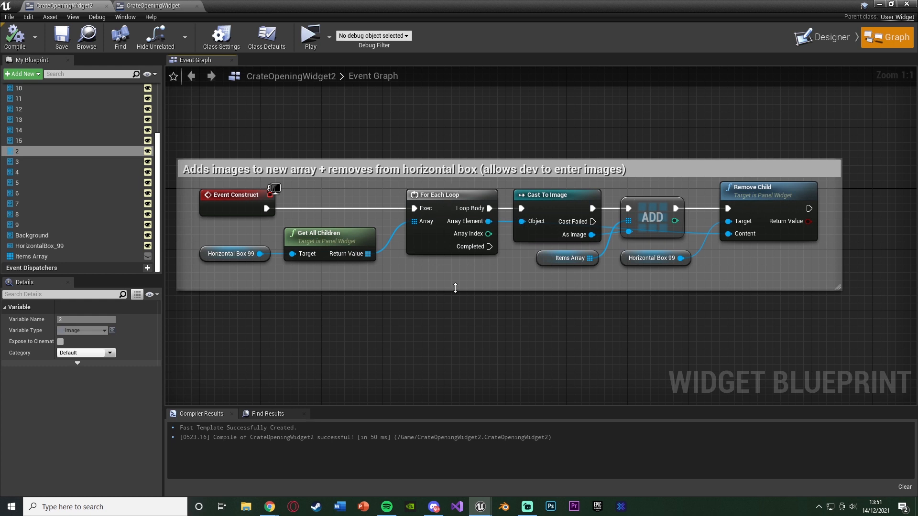
mouse_move(506, 215)
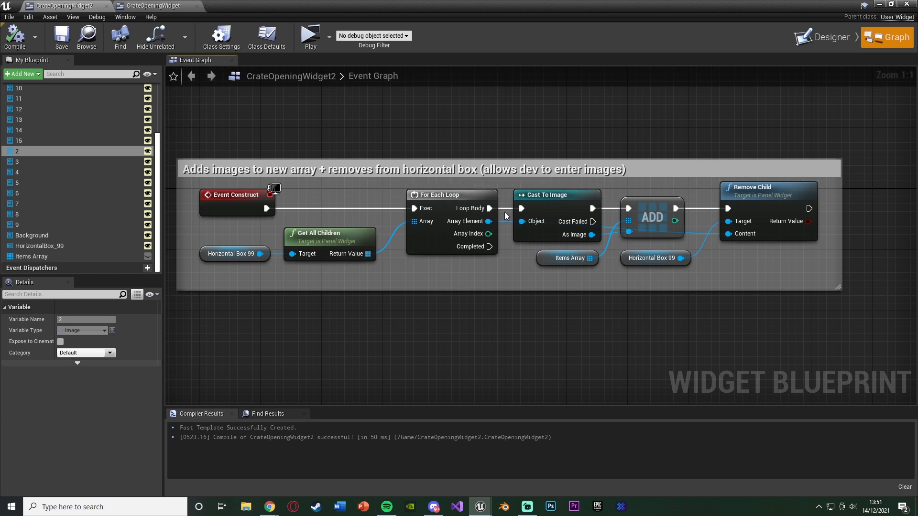
mouse_move(490, 282)
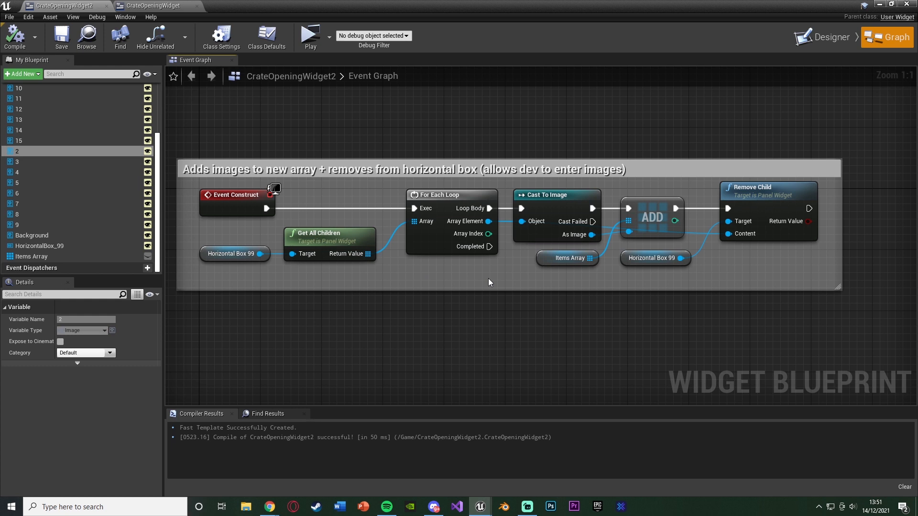
mouse_move(494, 337)
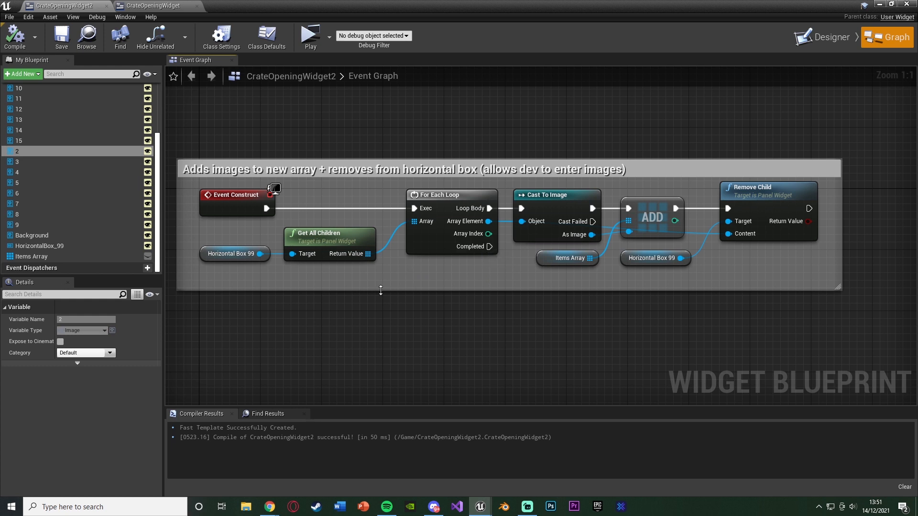
mouse_move(339, 299)
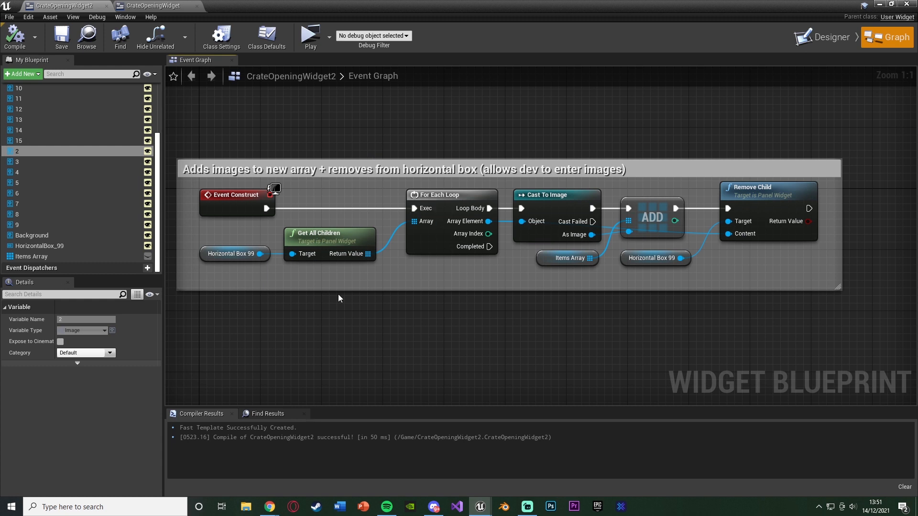
mouse_move(438, 288)
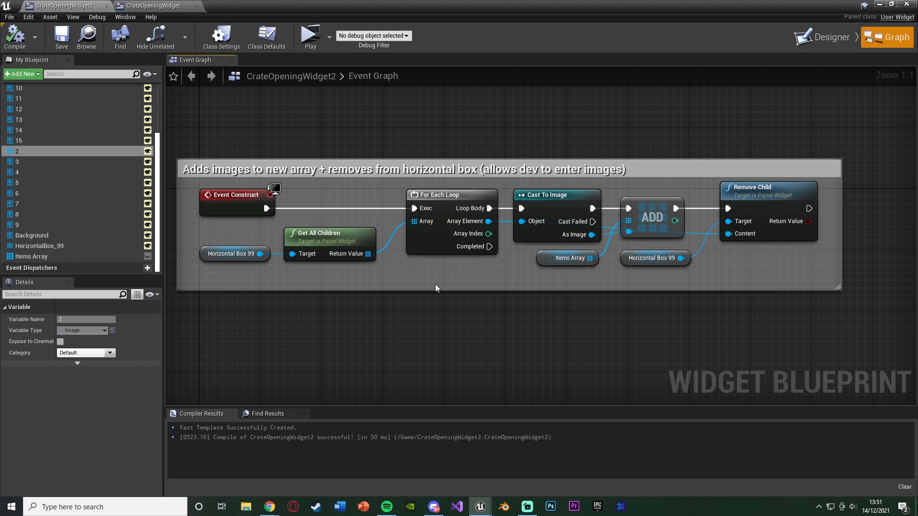
mouse_move(450, 290)
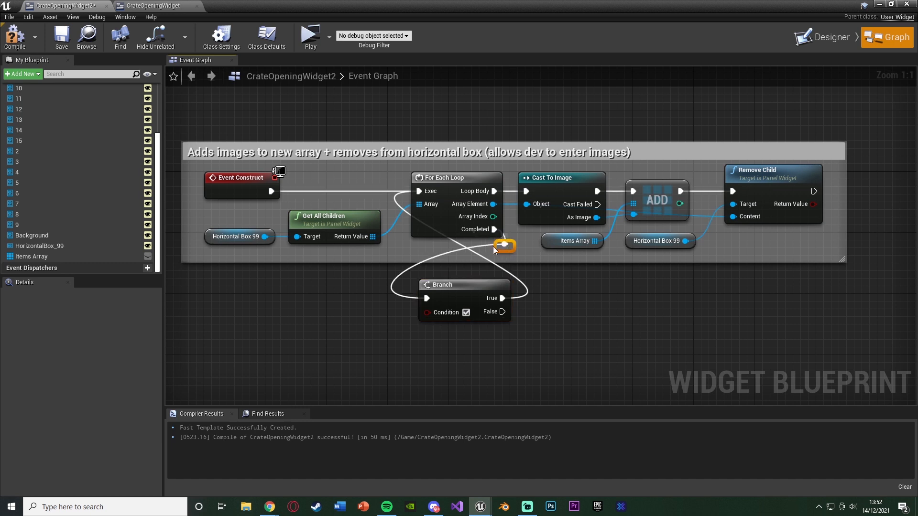
Wire the loop's Completed output into the Branch node's exec input
drag(504, 245, 413, 245)
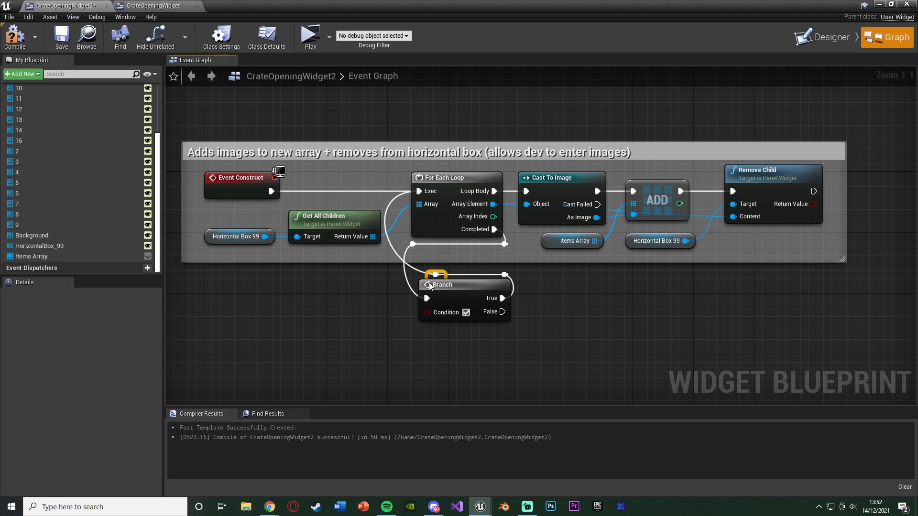
mouse_move(412, 294)
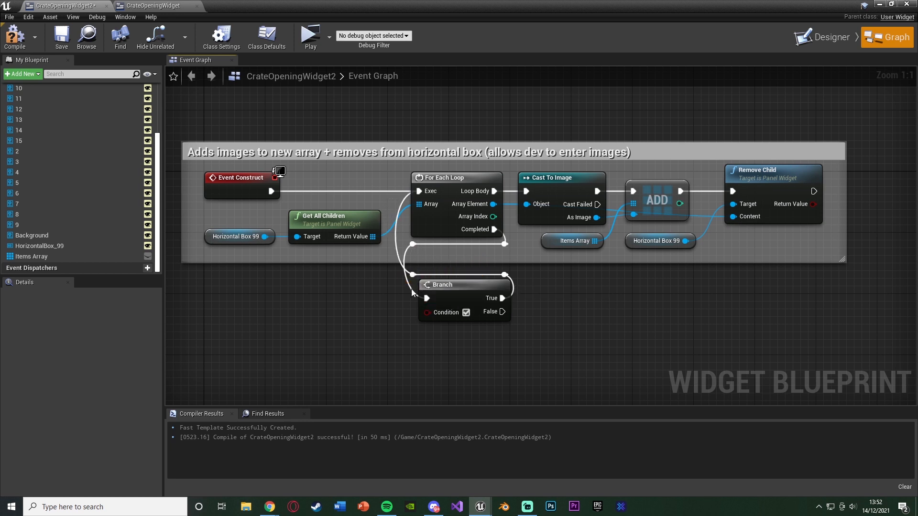
mouse_move(505, 278)
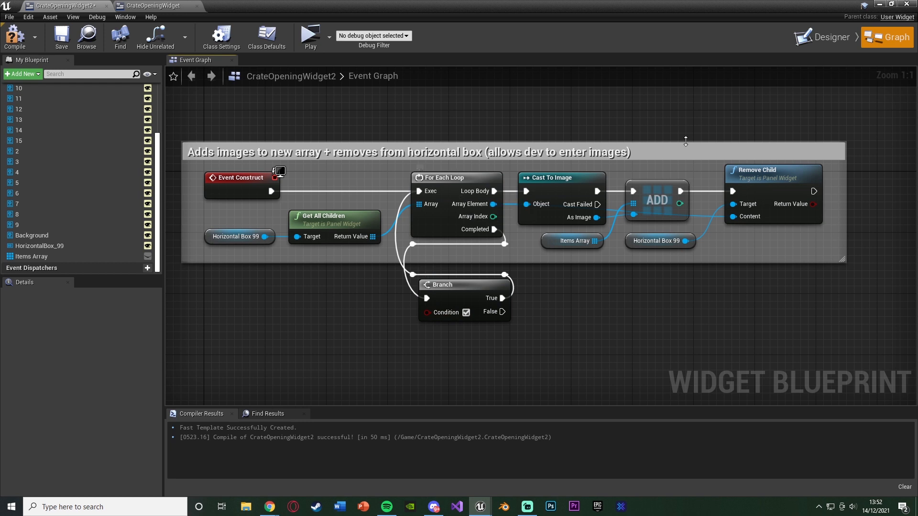
mouse_move(401, 230)
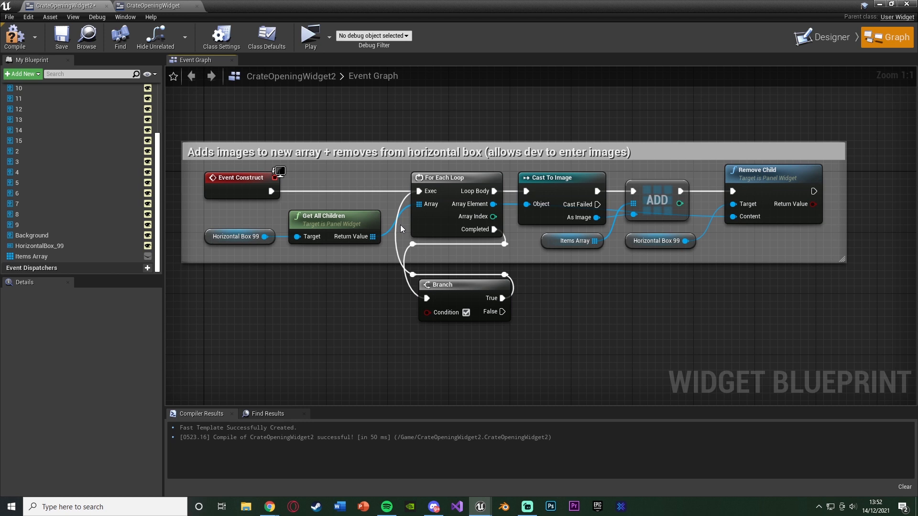
mouse_move(911, 189)
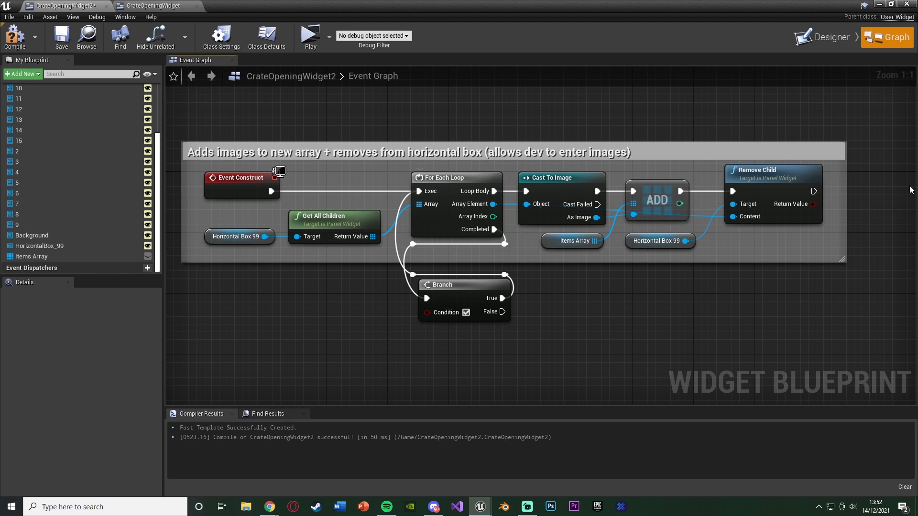
mouse_move(491, 313)
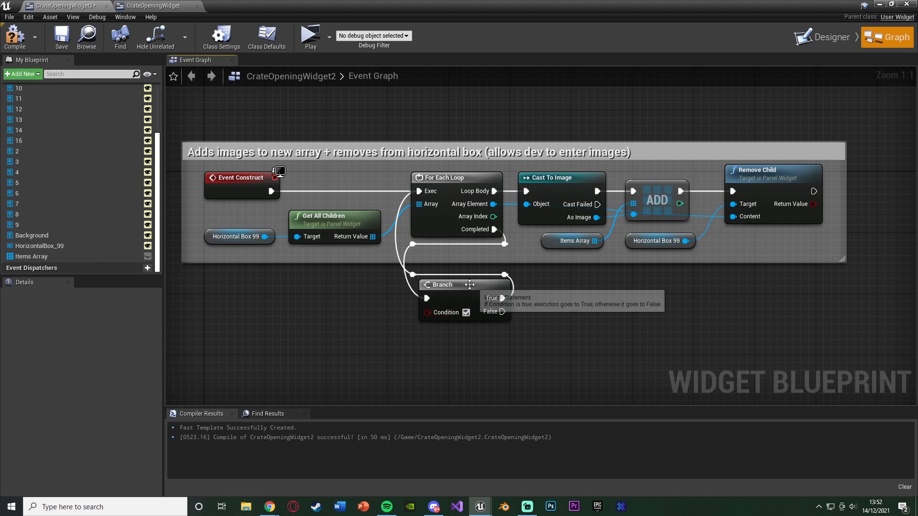
mouse_move(416, 279)
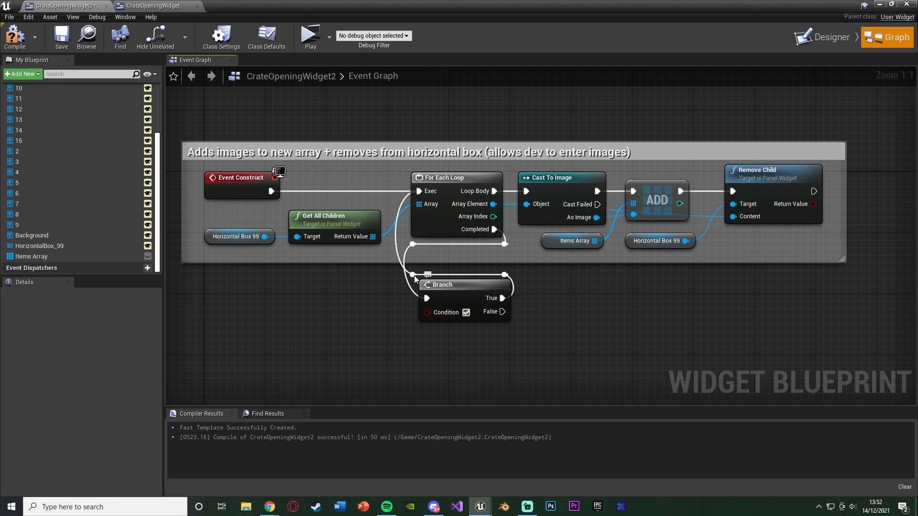
Place a HorizontalBox_99 reference below the branch and get all its children
click(40, 246)
text(get a)
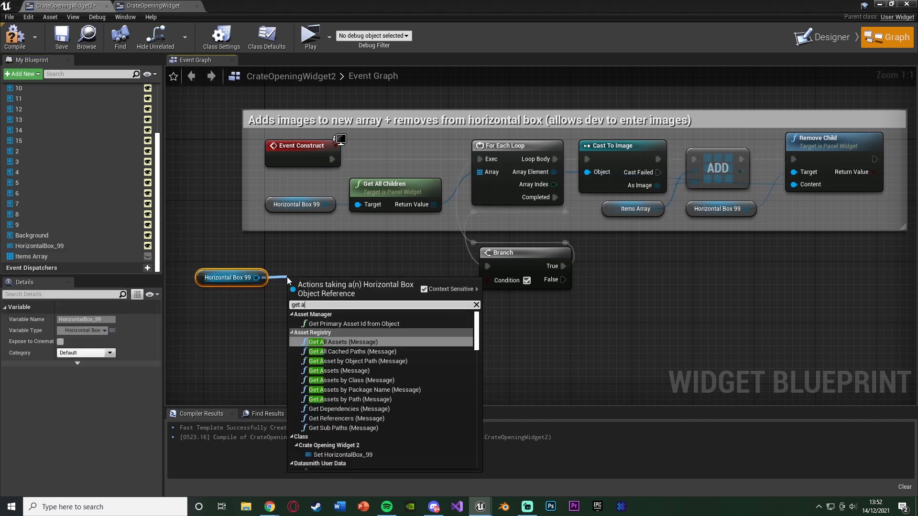
click(343, 341)
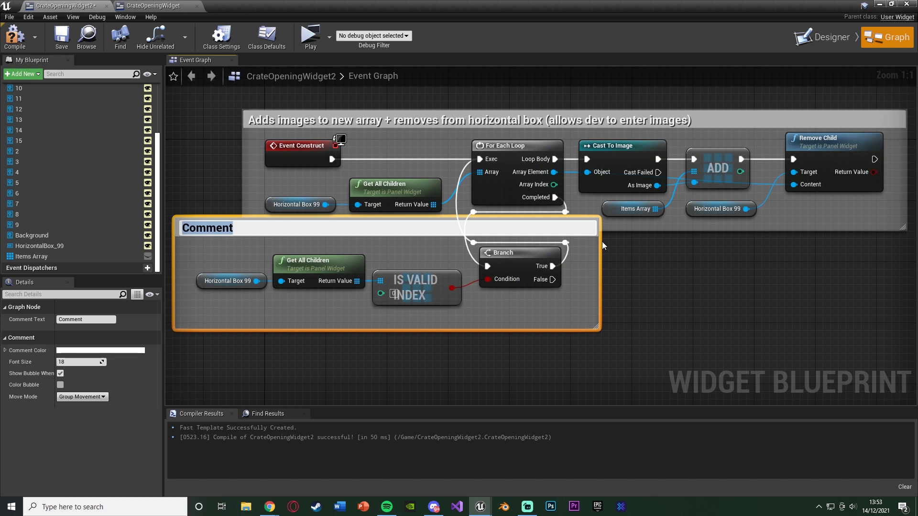
Title the comment around the check nodes 'If array isn't empty'
text(If array isn)
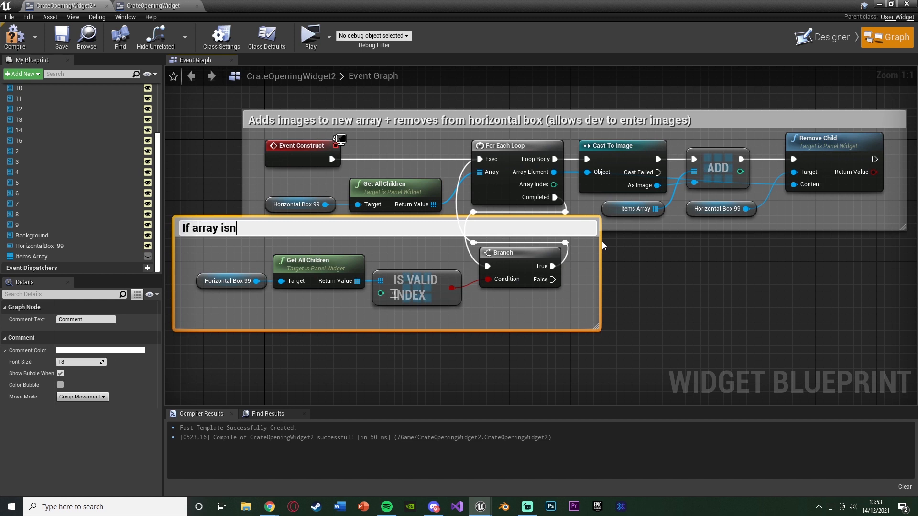
text('t empty - empty again)
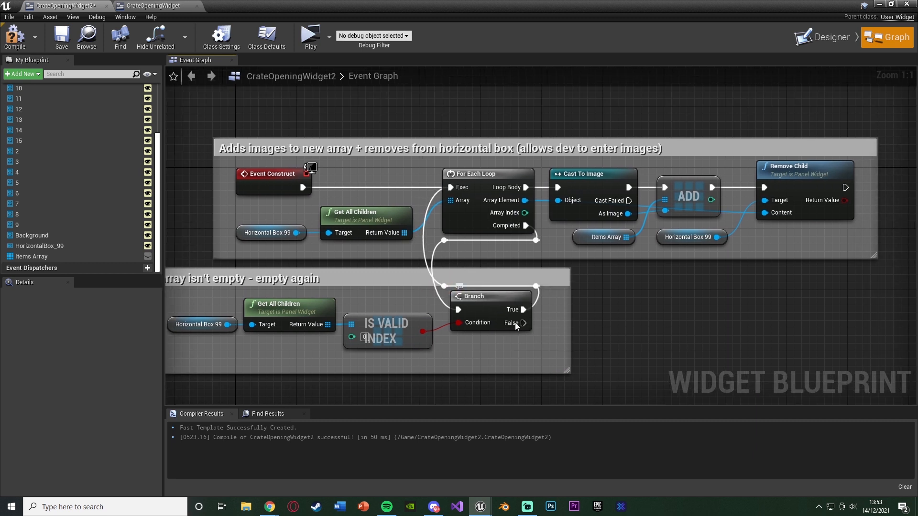
mouse_move(520, 213)
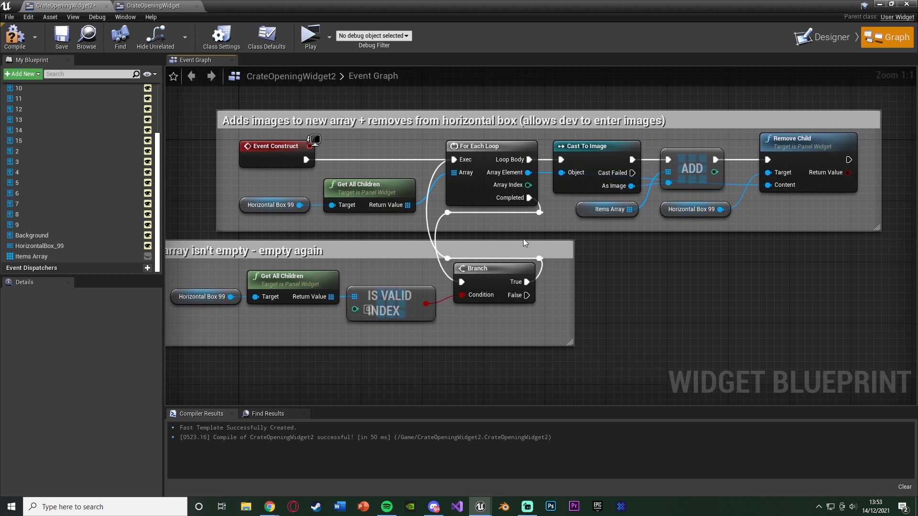
mouse_move(615, 258)
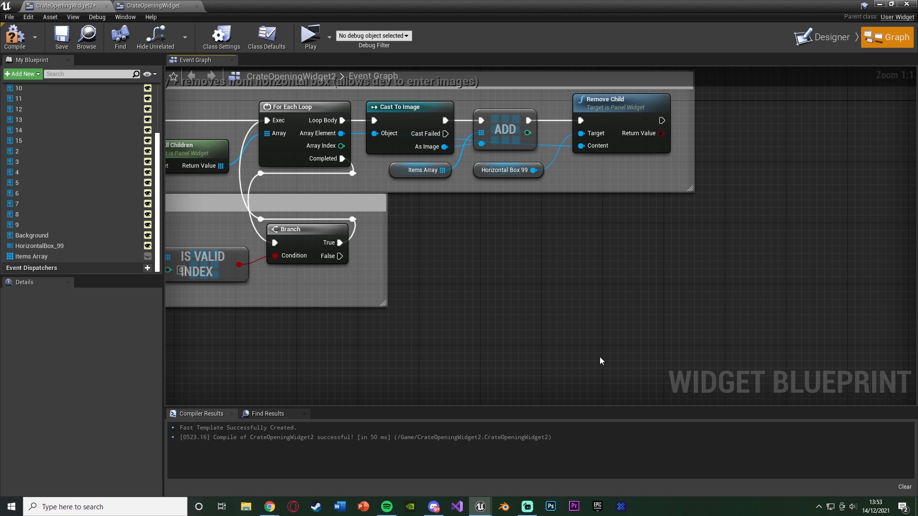
mouse_move(161, 275)
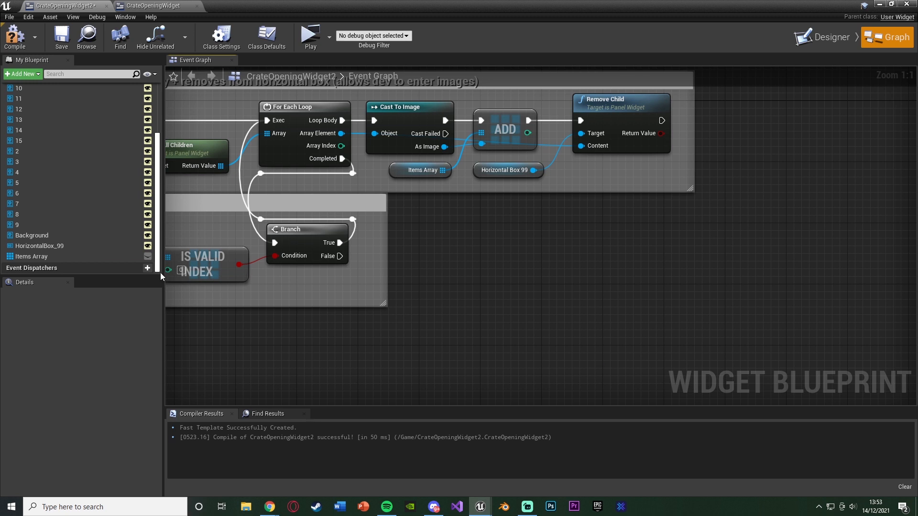
Get Items Array, run Shuffle on it from Branch False, and pull a node off Shuffle's output
click(32, 256)
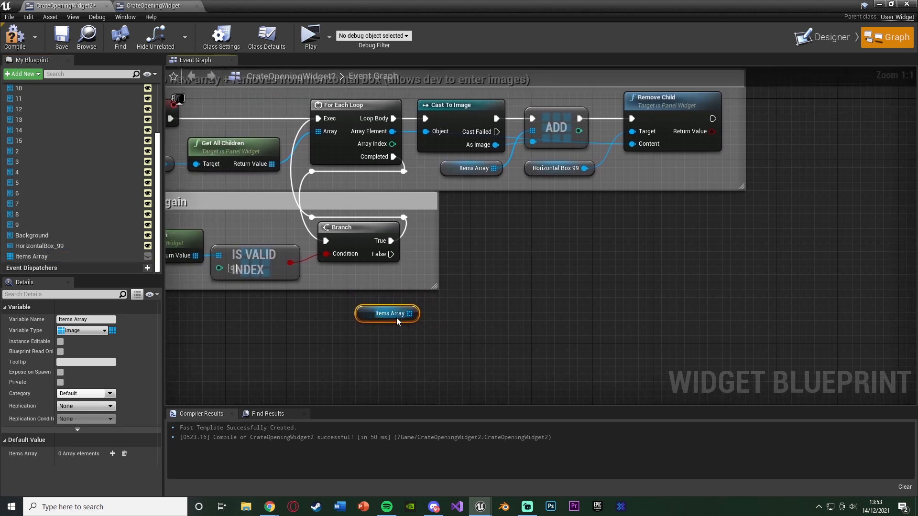
mouse_move(407, 320)
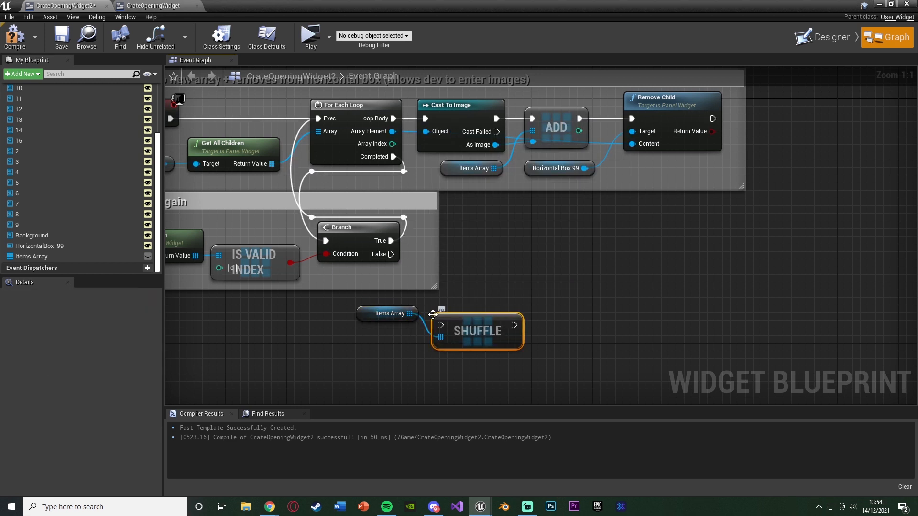
drag(476, 331, 499, 307)
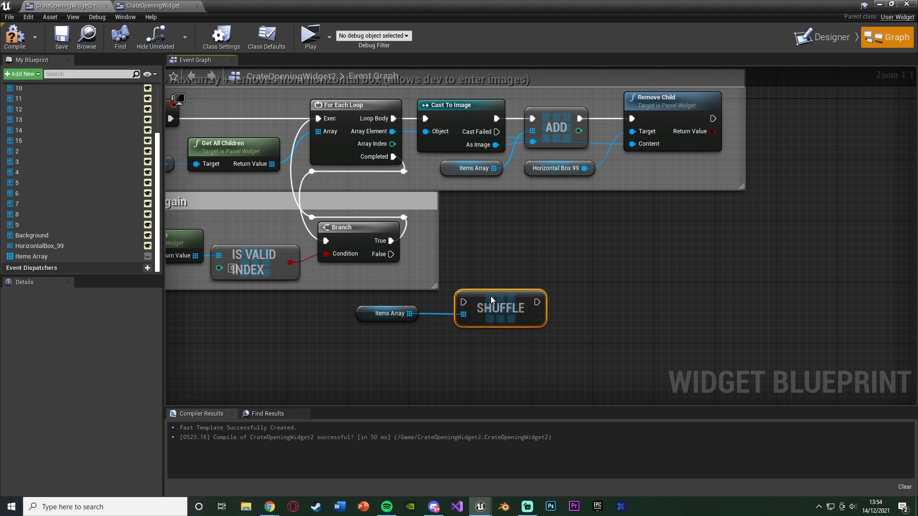
drag(499, 307, 515, 293)
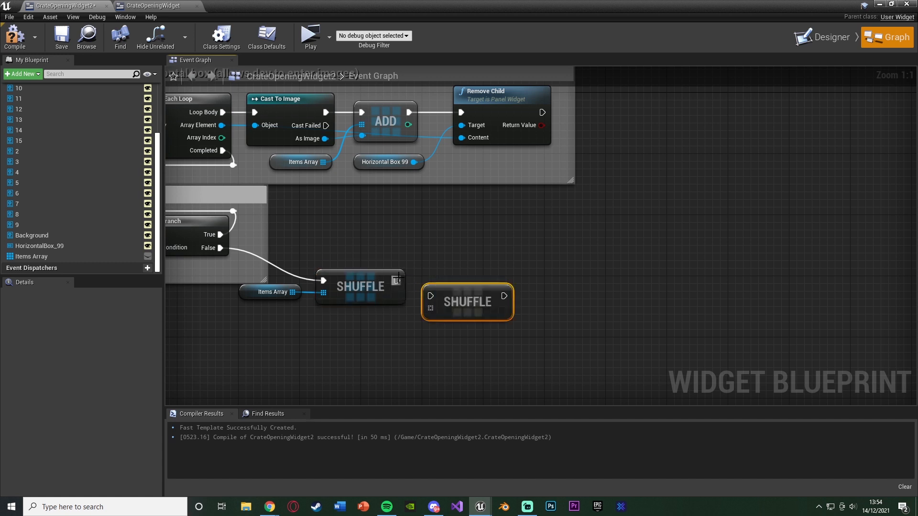
drag(466, 302, 437, 278)
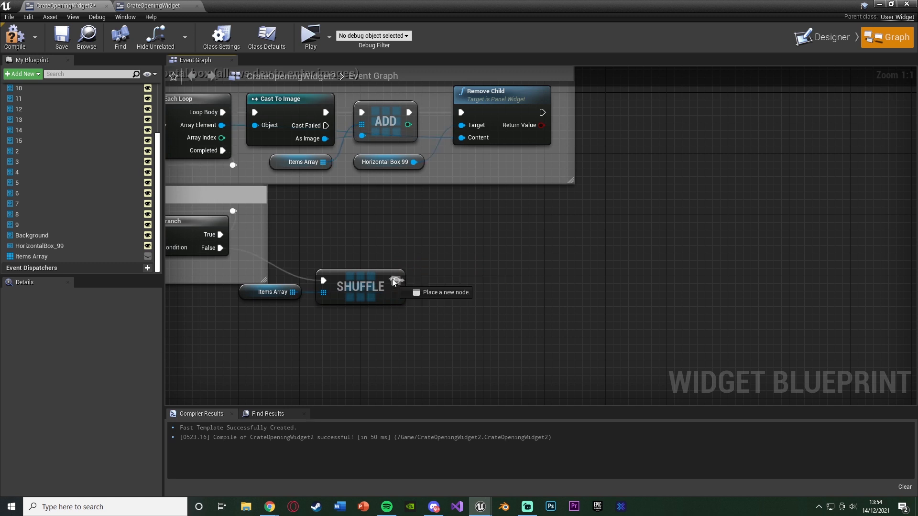
For Each Loop over Items Array after Shuffle, adding each Array Element as a child of Horizontal Box 99
click(398, 280)
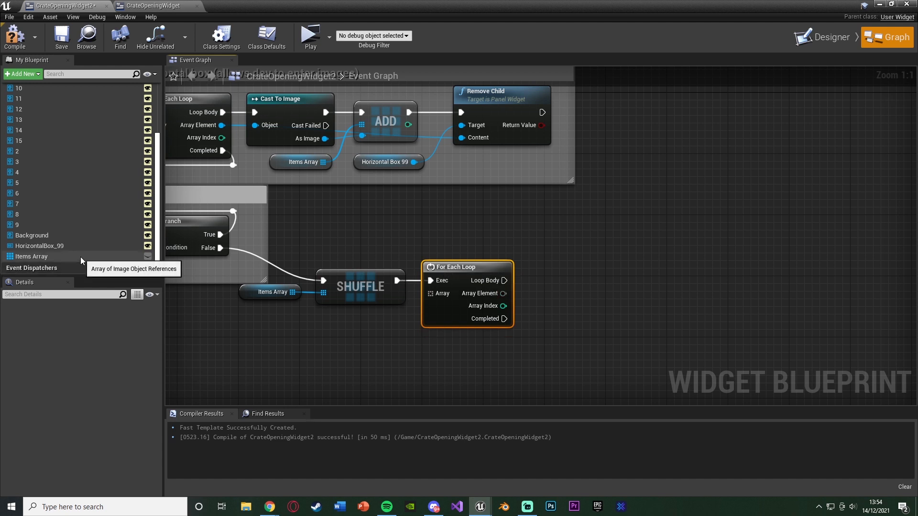
click(32, 257)
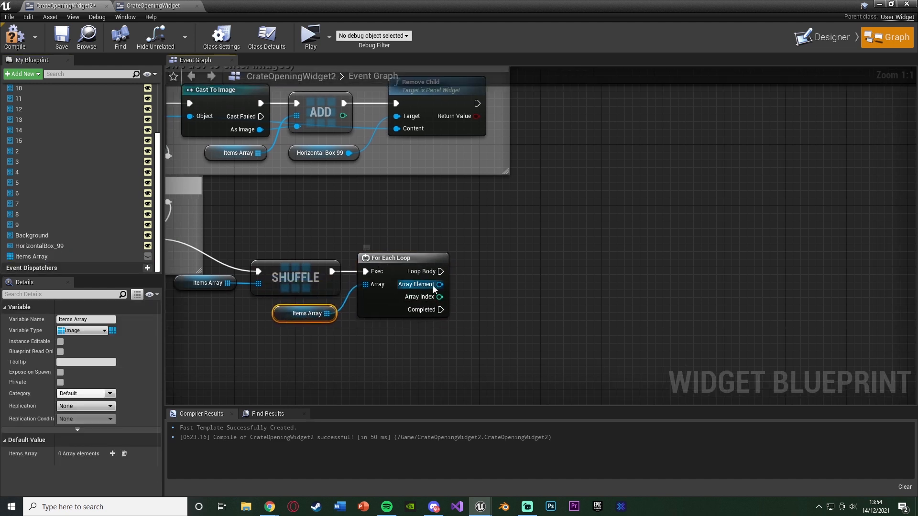
mouse_move(452, 279)
text(add chi)
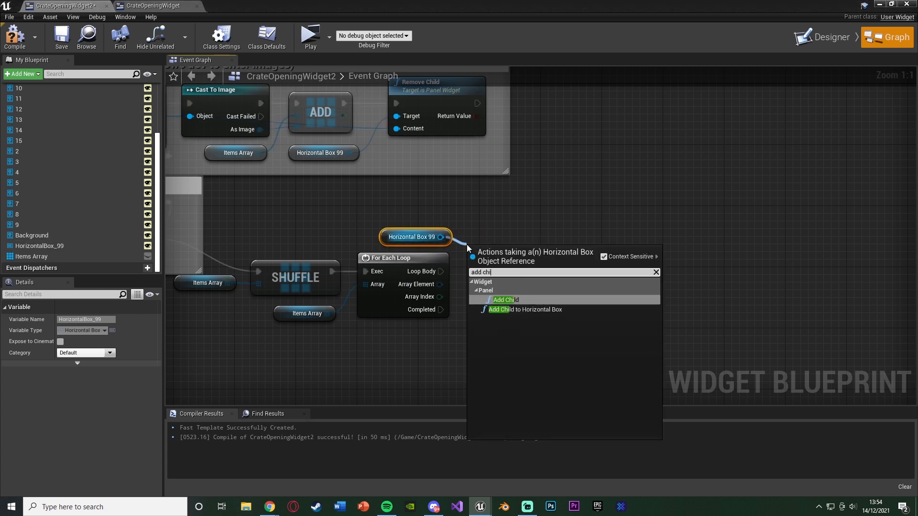
click(505, 299)
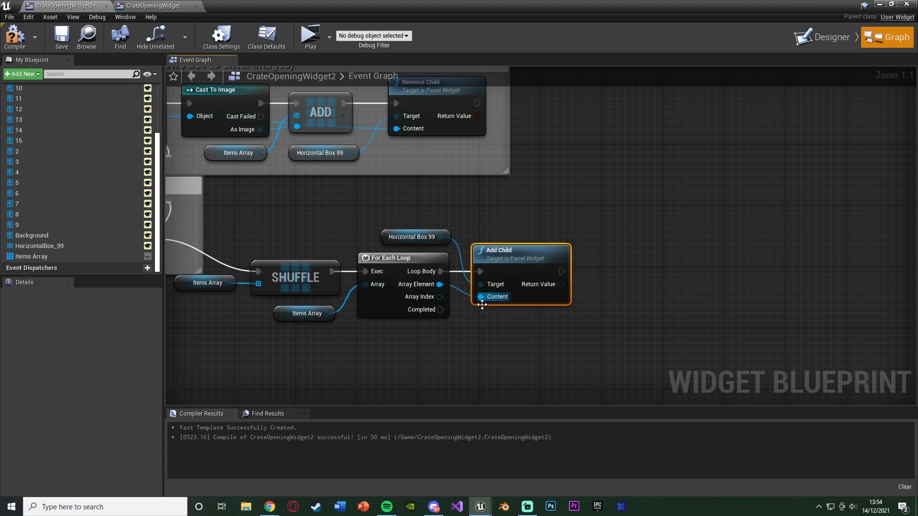
click(484, 374)
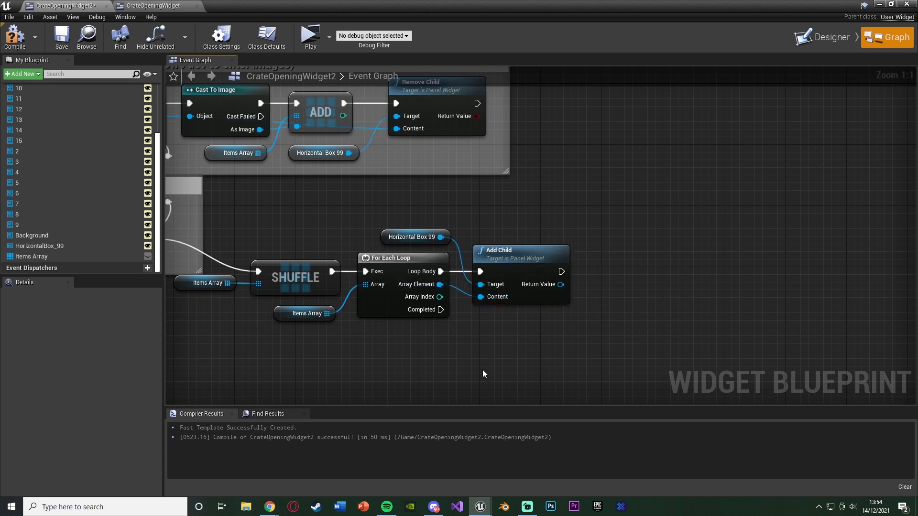
click(295, 277)
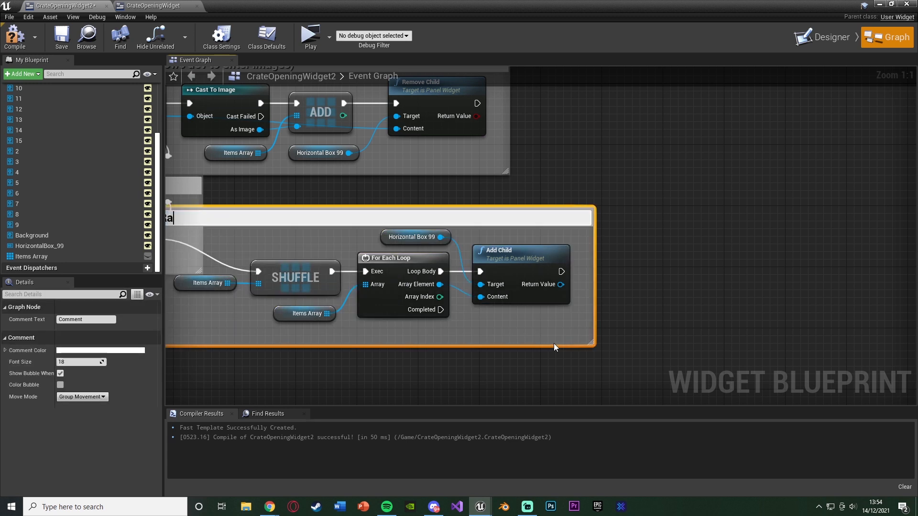
Wrap the Shuffle, loop and Add Child nodes in a comment named 'Randomise order'
text(Randomise order)
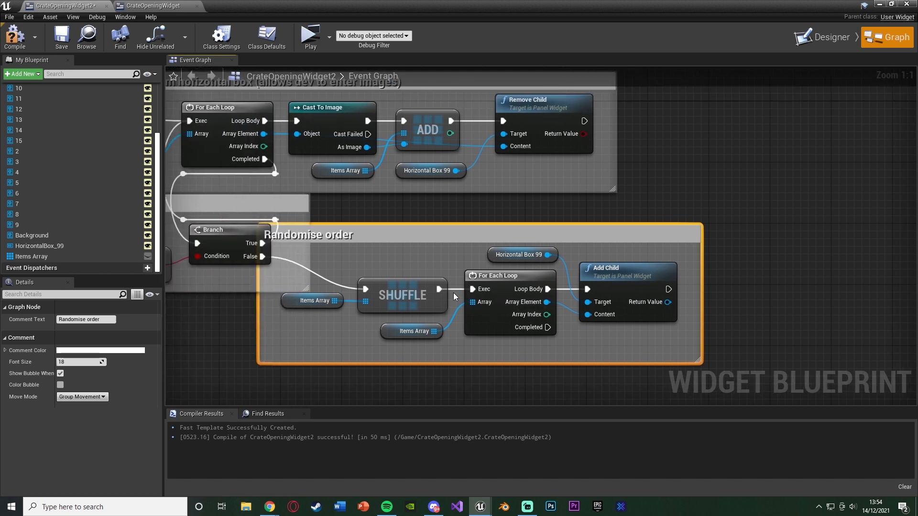
click(258, 285)
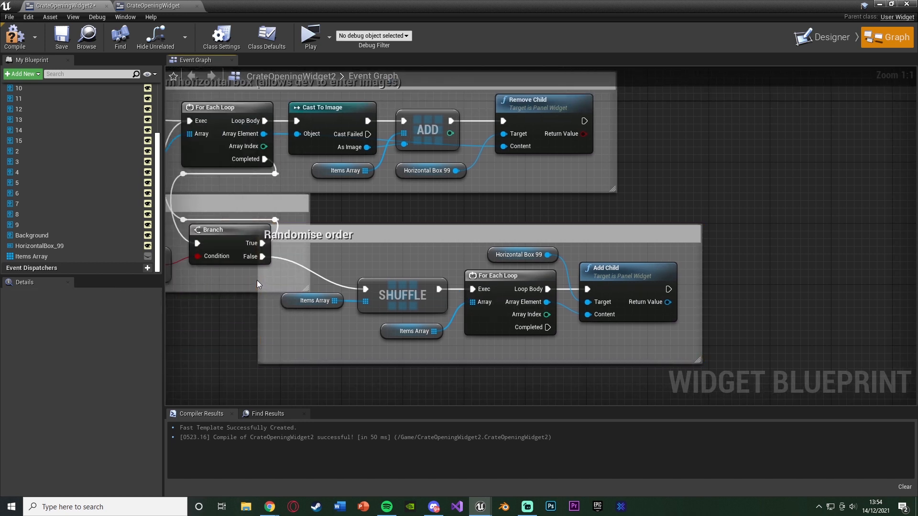
scroll(down, 3)
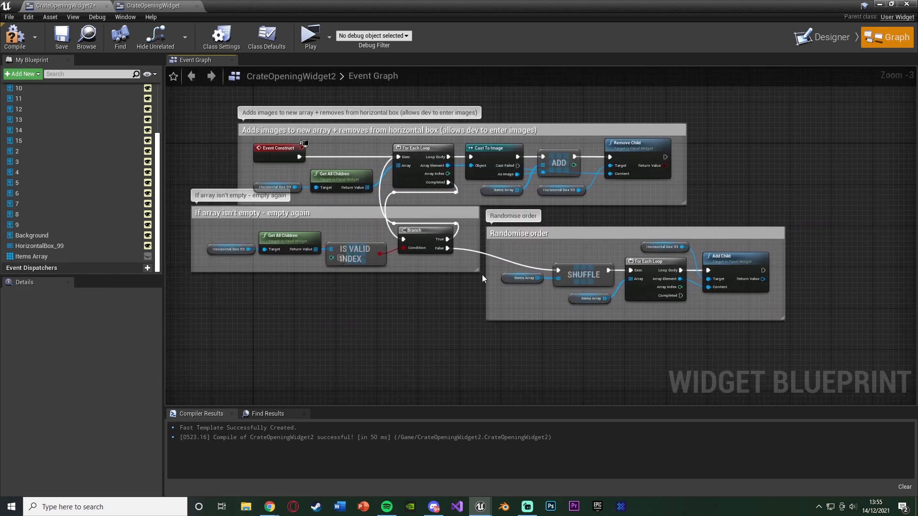
mouse_move(469, 262)
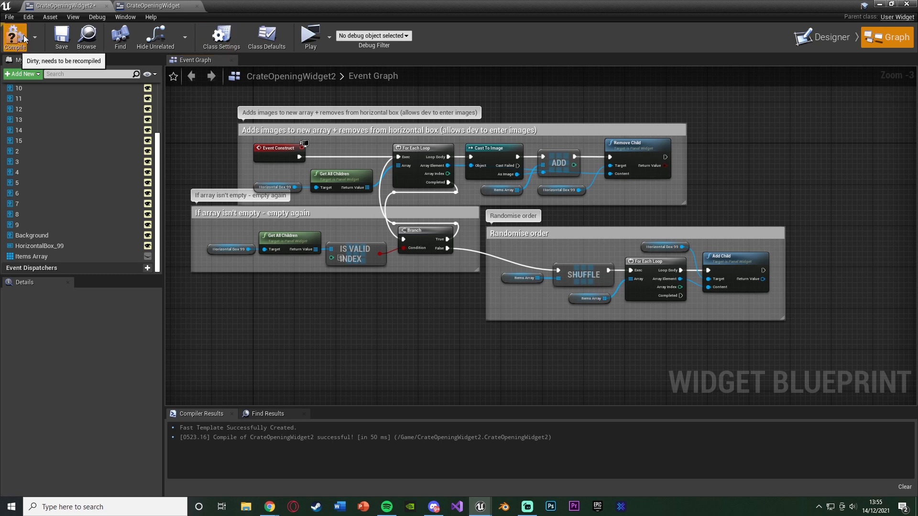
Compile CrateOpeningWidget2 with the new randomise-order logic
click(15, 38)
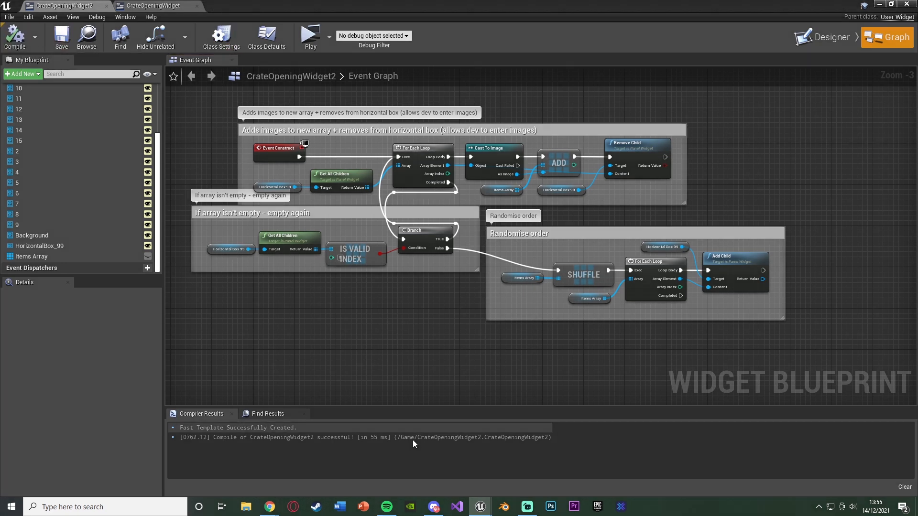